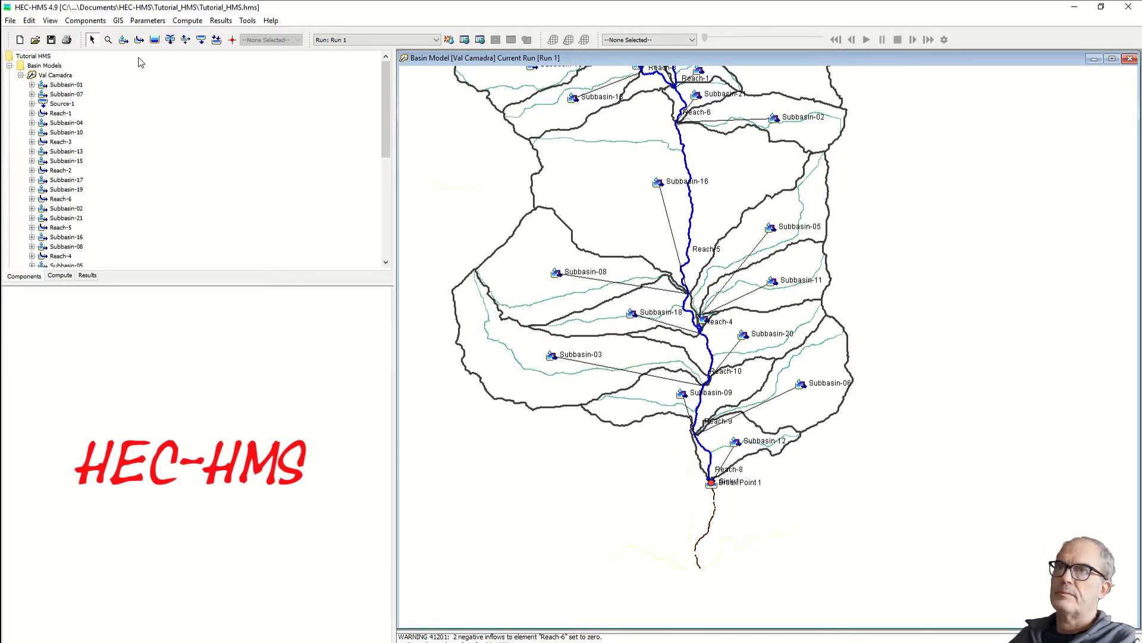
Browse exportable layer types in GIS Export Layers, cancel, and view Run 1 results.
left_click(117, 20)
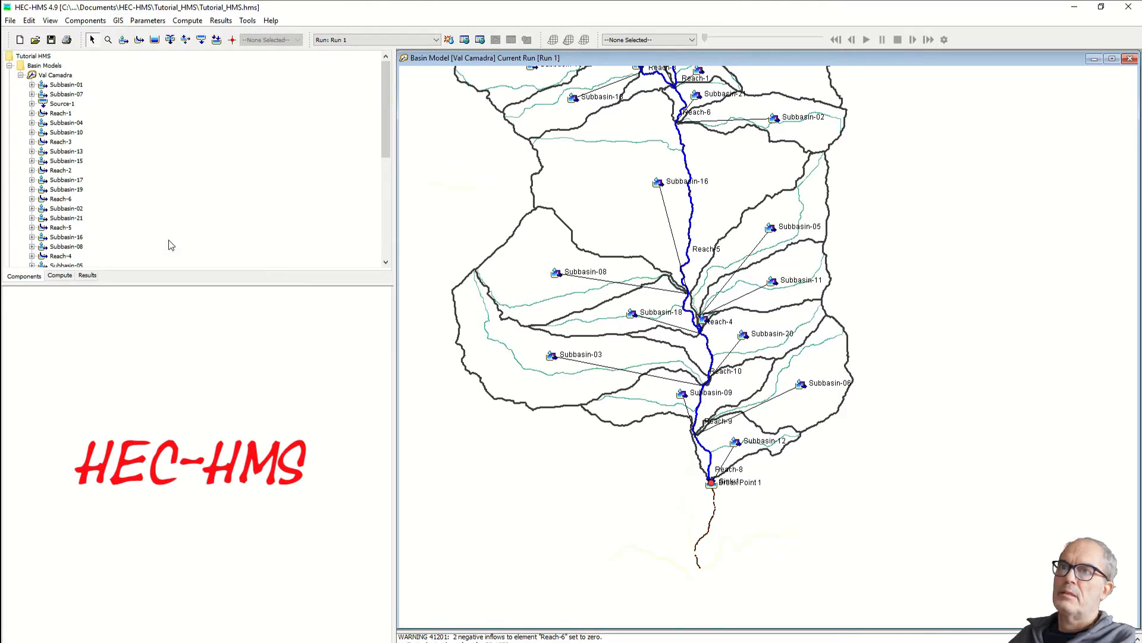
left_click(117, 20)
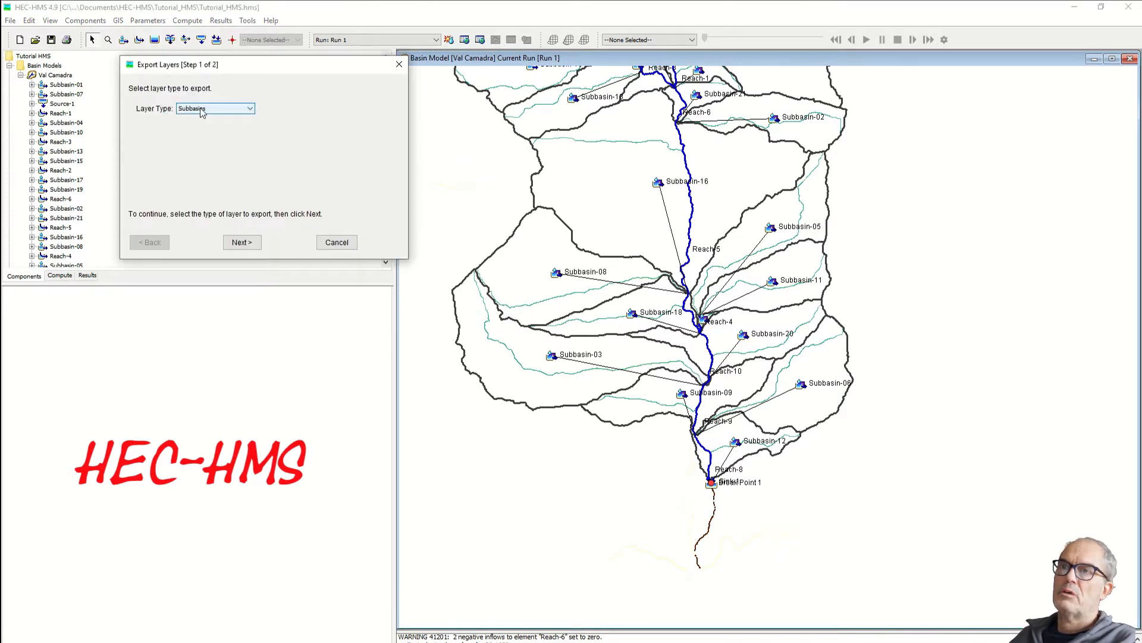
left_click(250, 107)
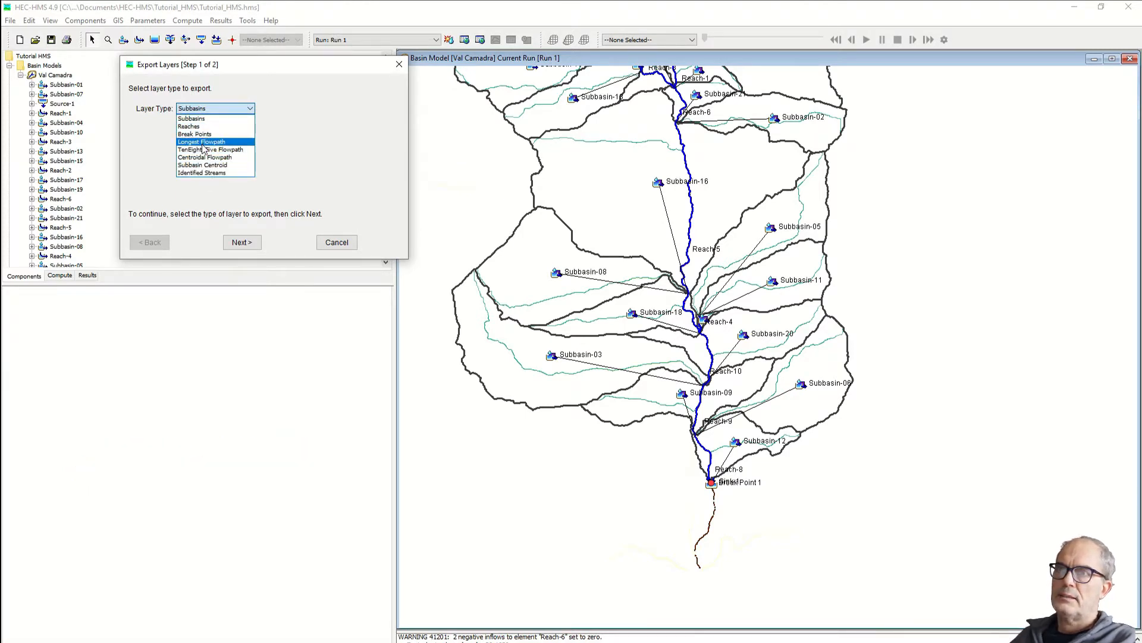
left_click(335, 242)
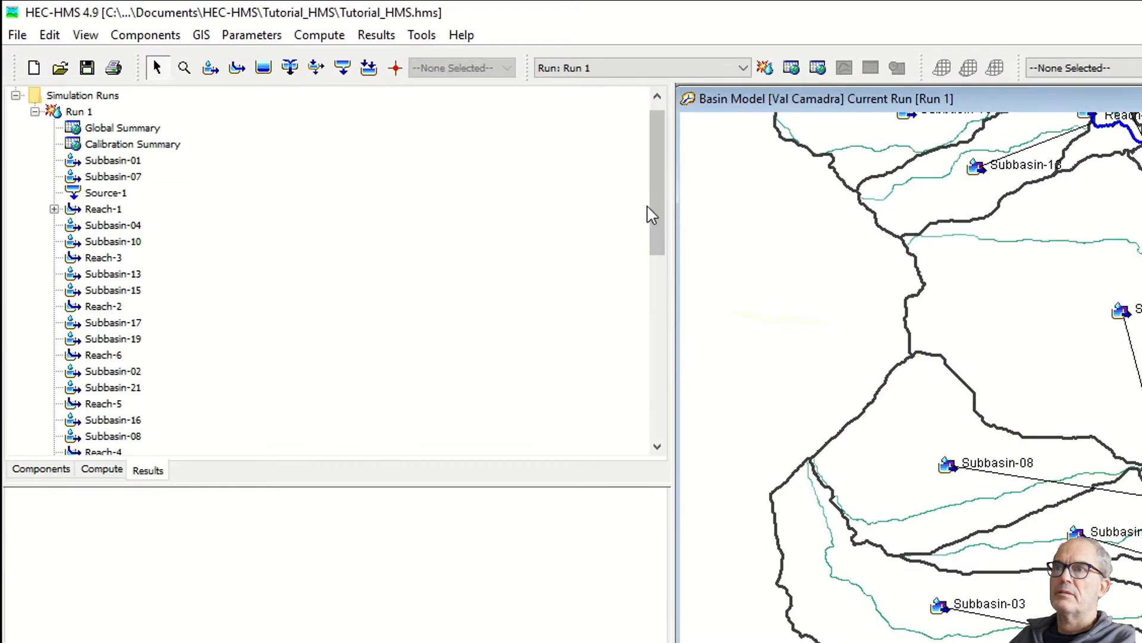
double_click(123, 127)
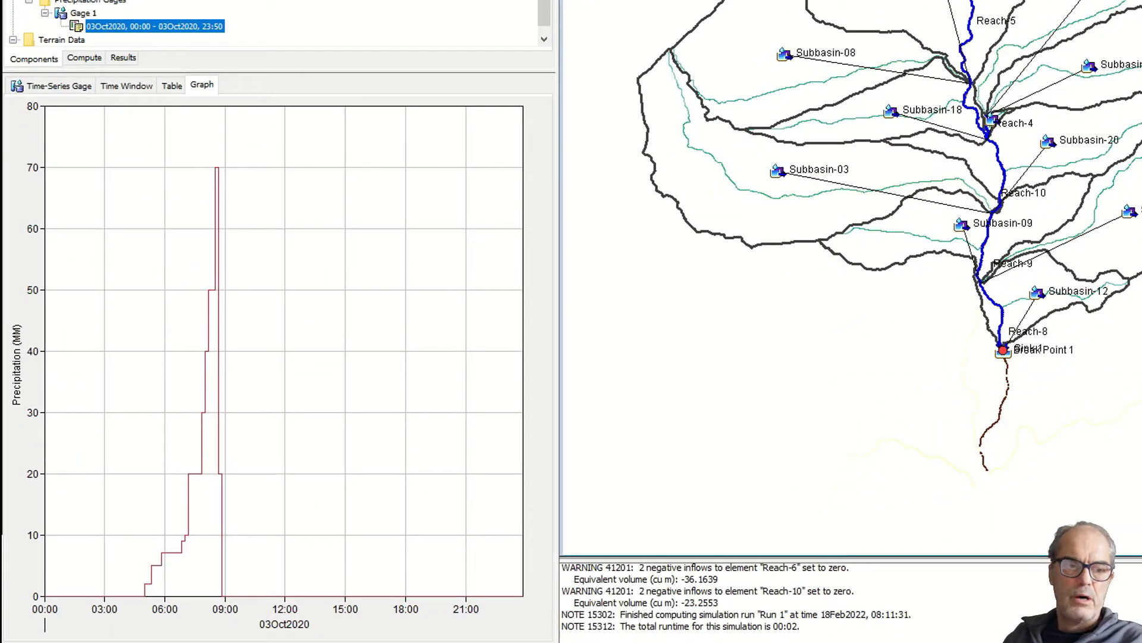
View Gage 1's 3 October 2020 rainfall as a table of 10-minute readings.
left_click(171, 85)
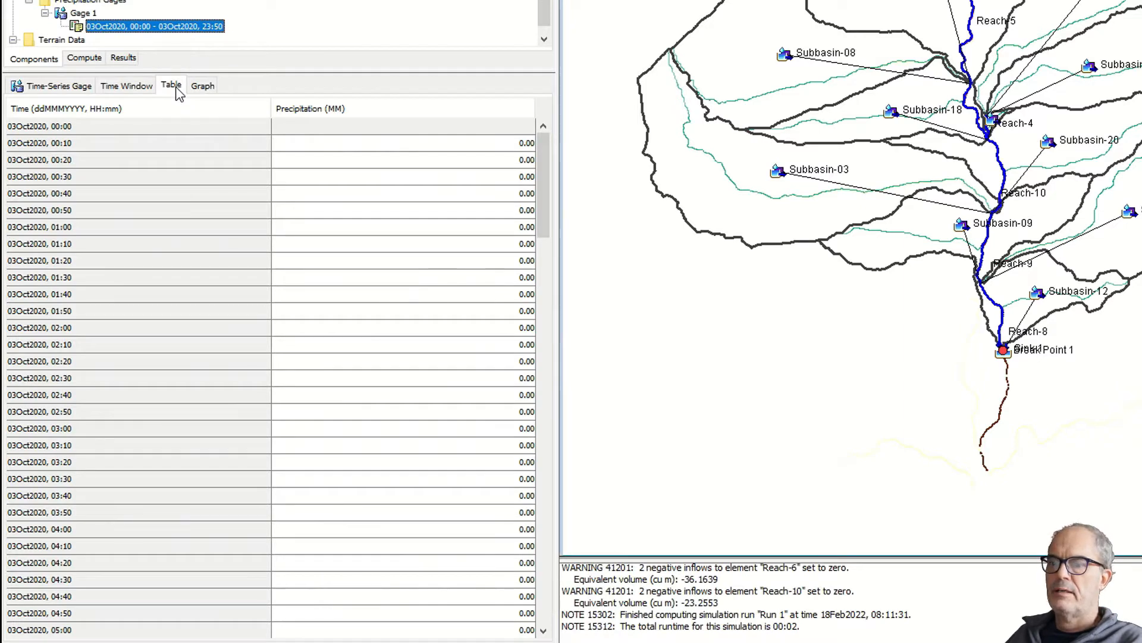
mouse_move(153, 95)
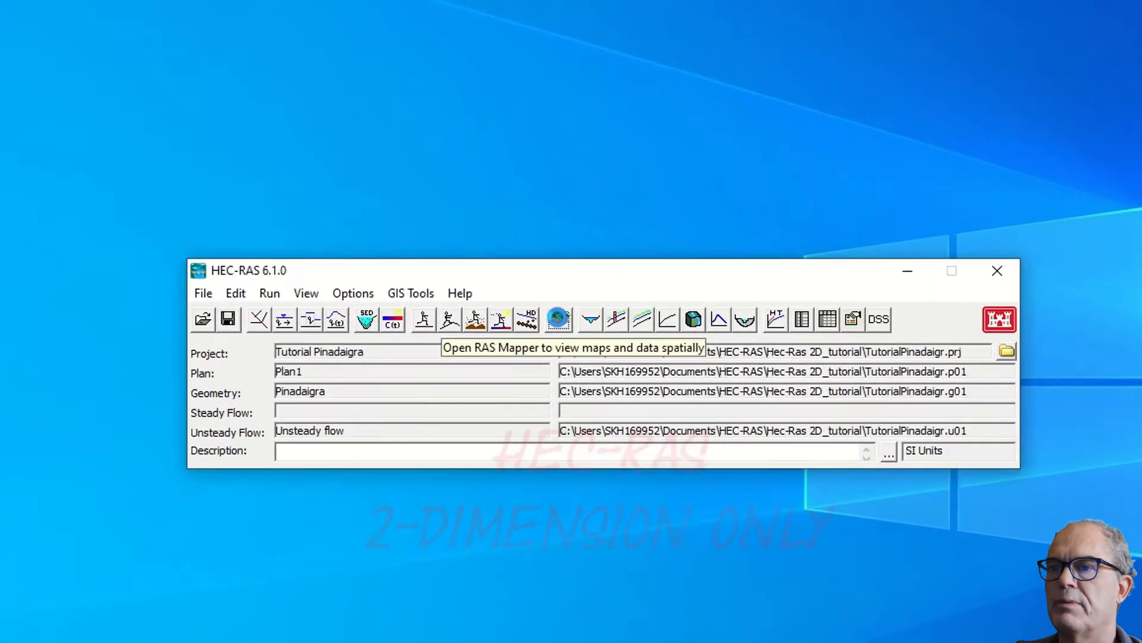
Open RAS Mapper and expand 2D Flow Areas to Perimeters and Breaklines.
left_click(558, 318)
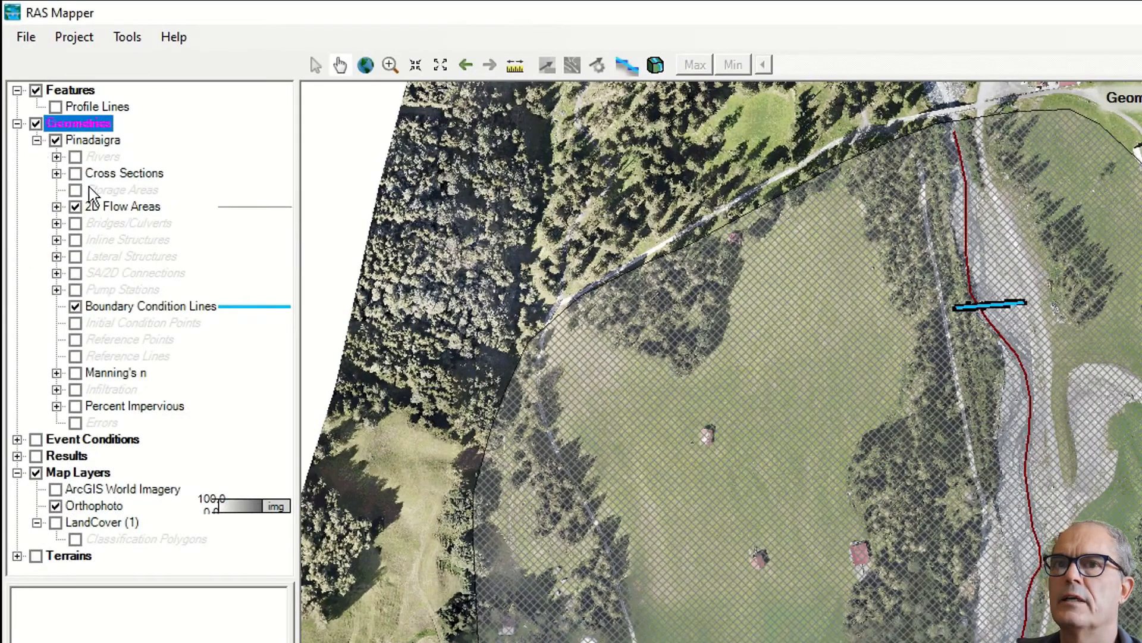
left_click(124, 207)
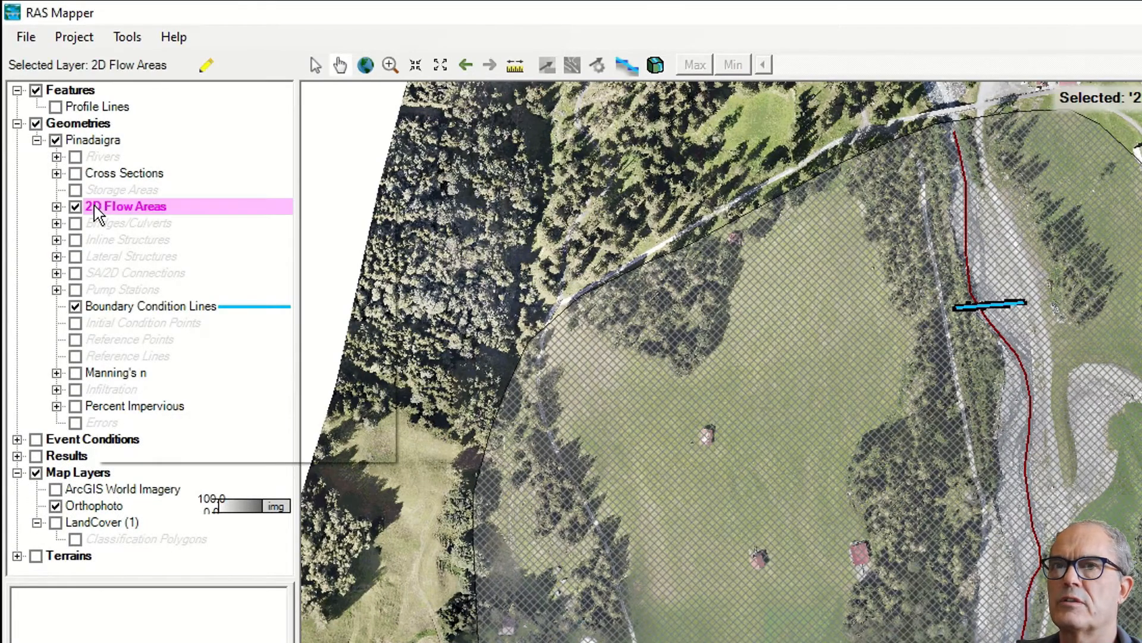
right_click(125, 206)
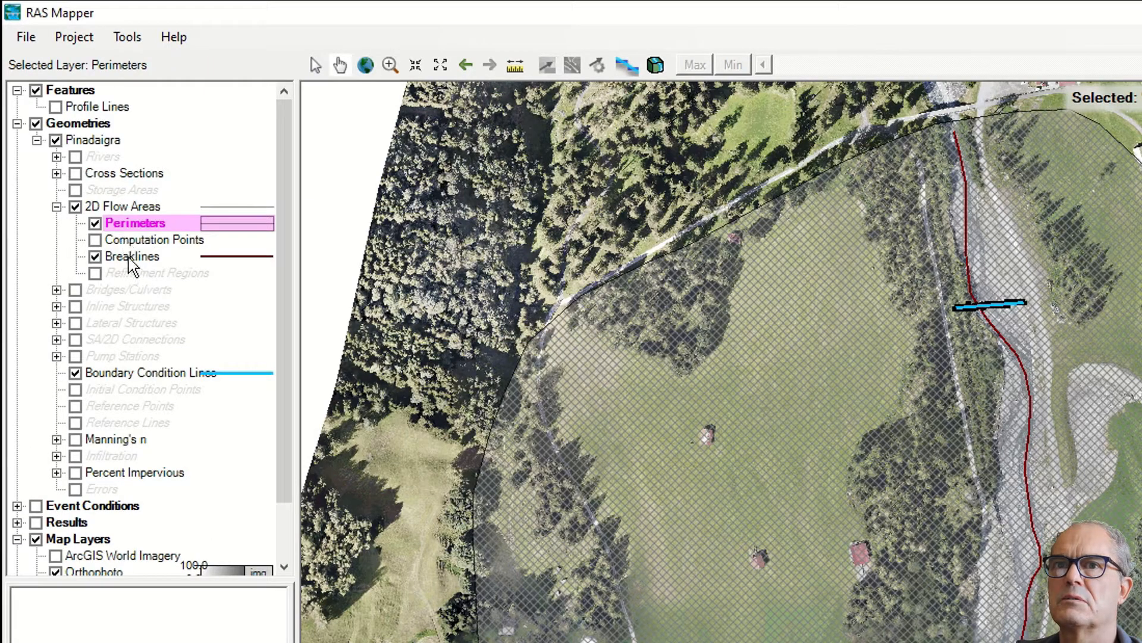
left_click(131, 256)
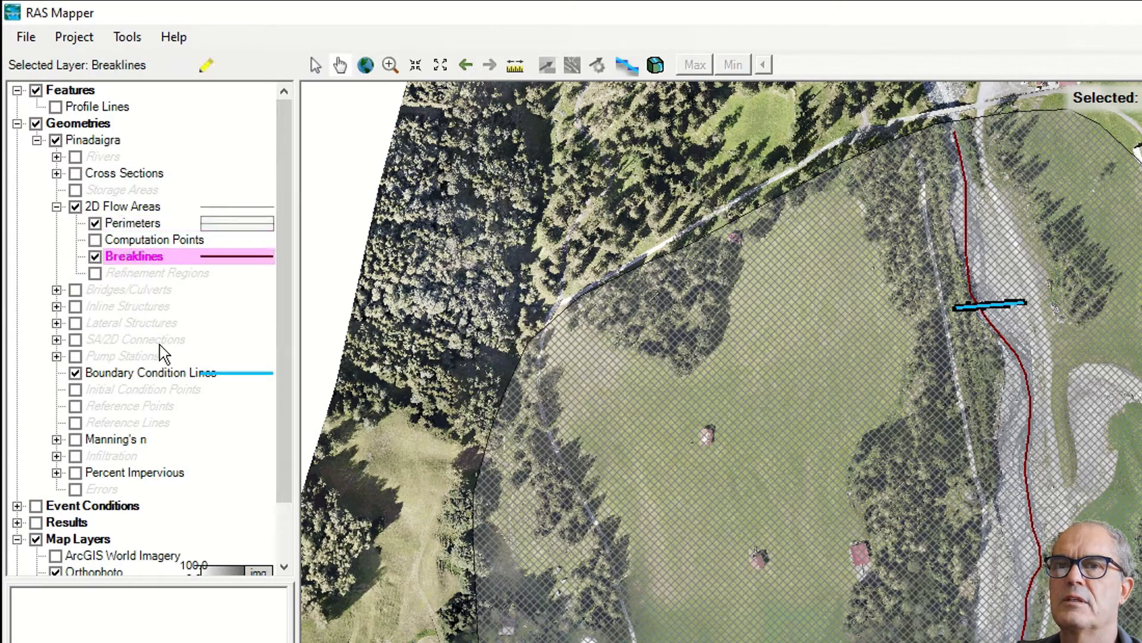
left_click(149, 372)
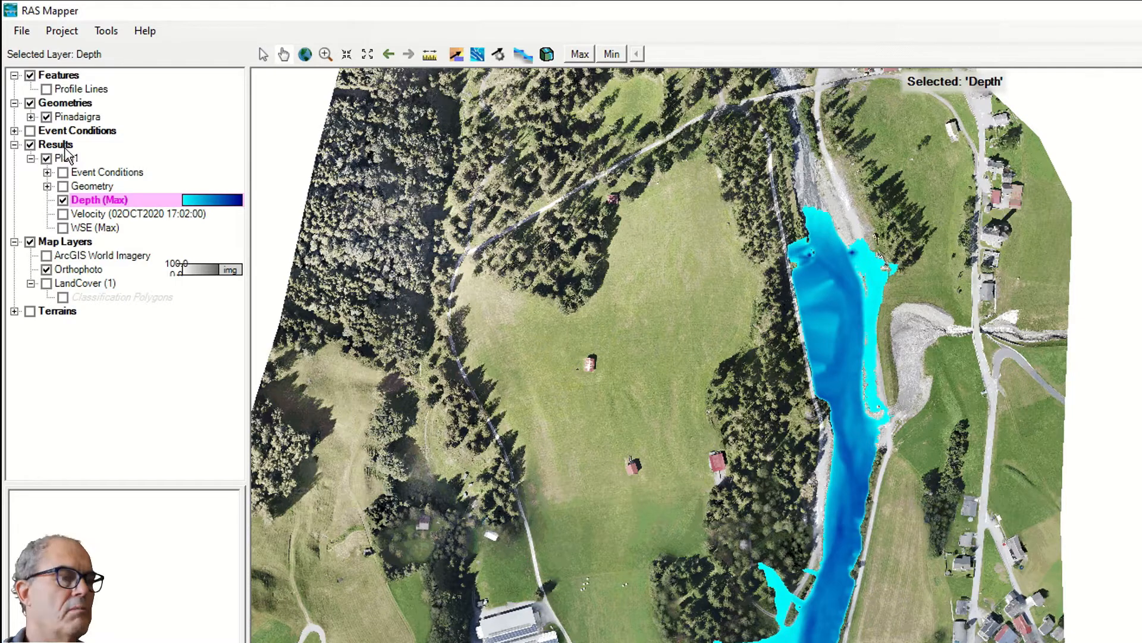
Open Manage Result Maps from Results and begin adding a new Plan1 map.
right_click(55, 144)
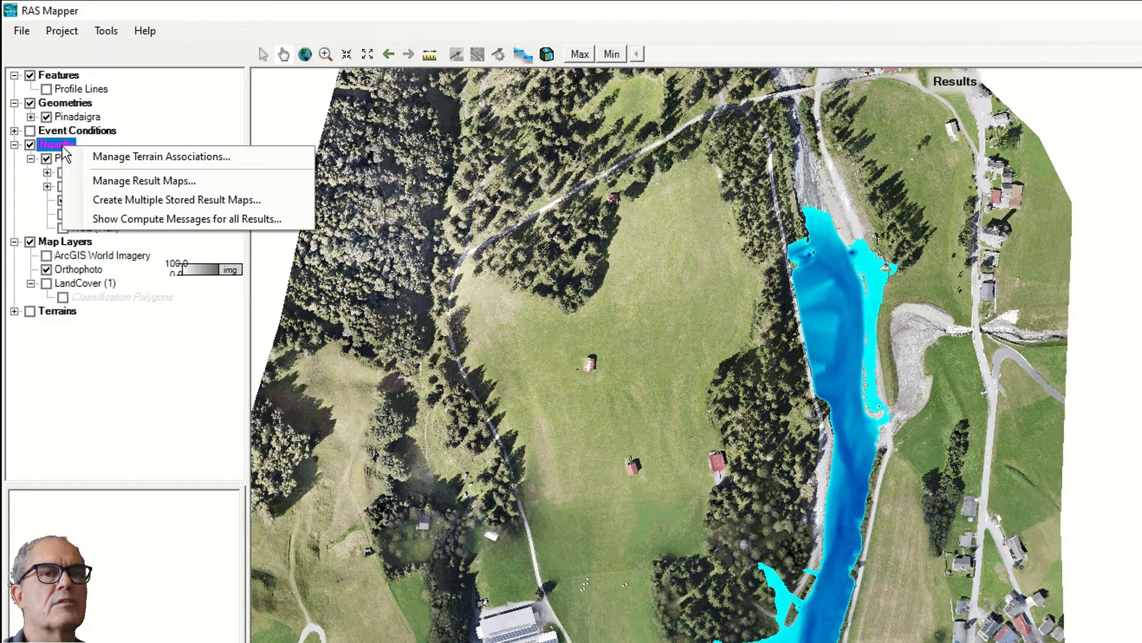
mouse_move(144, 180)
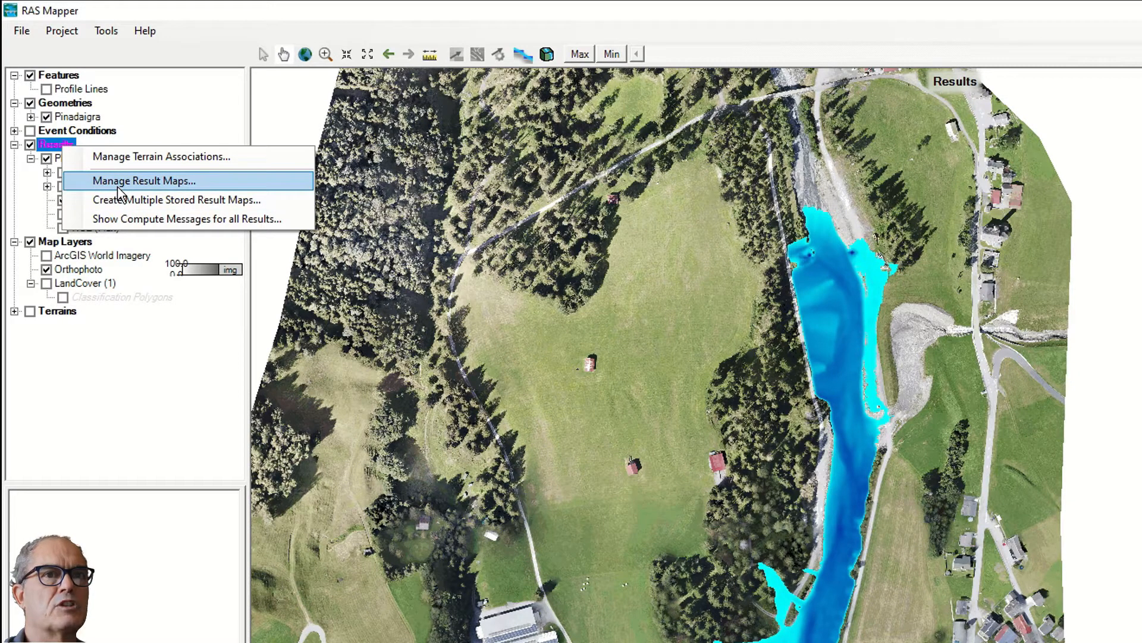
left_click(143, 179)
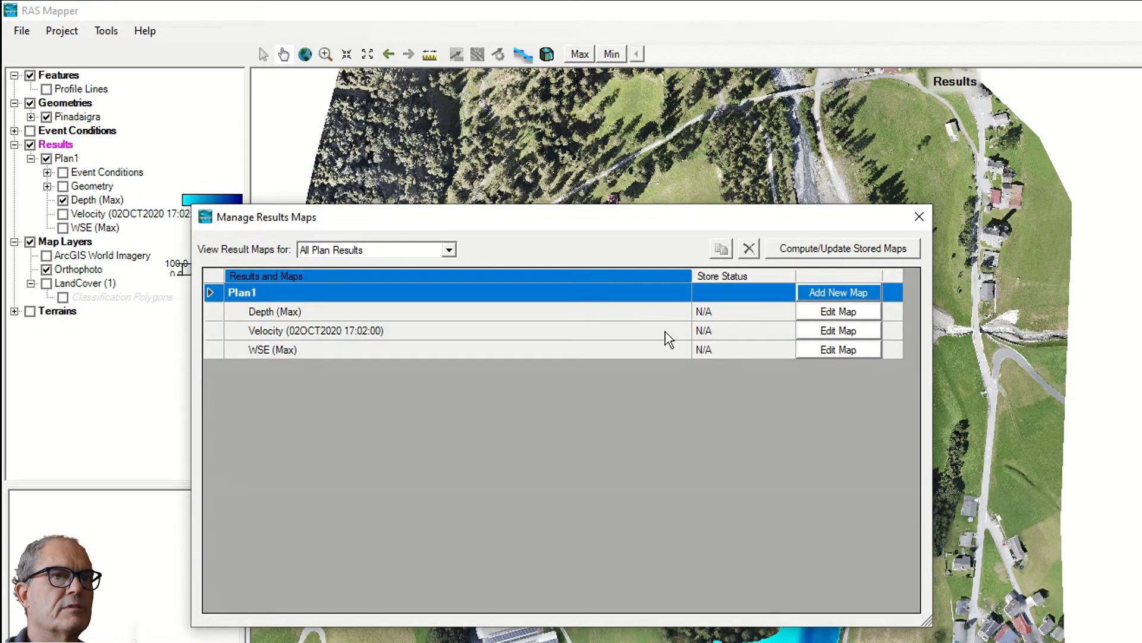
mouse_move(399, 364)
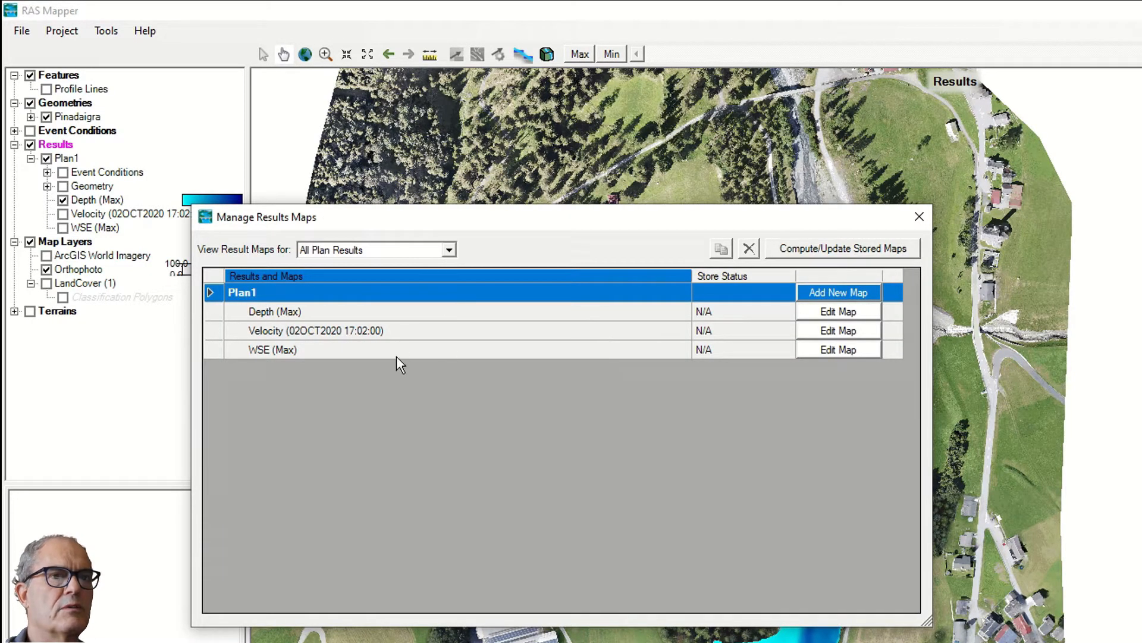
mouse_move(419, 421)
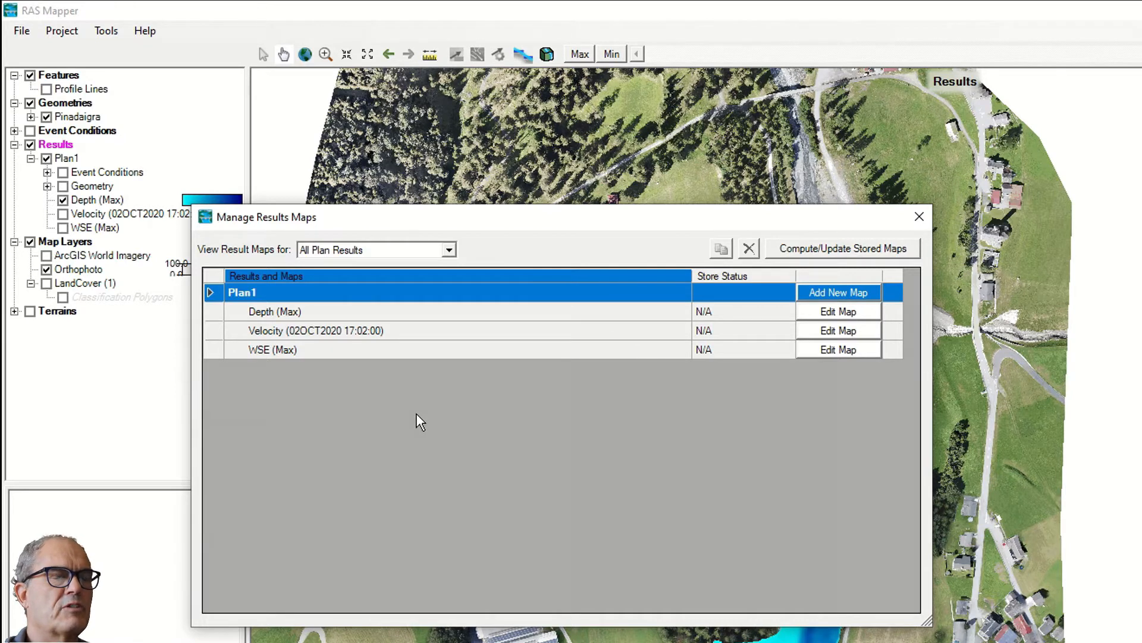
mouse_move(329, 343)
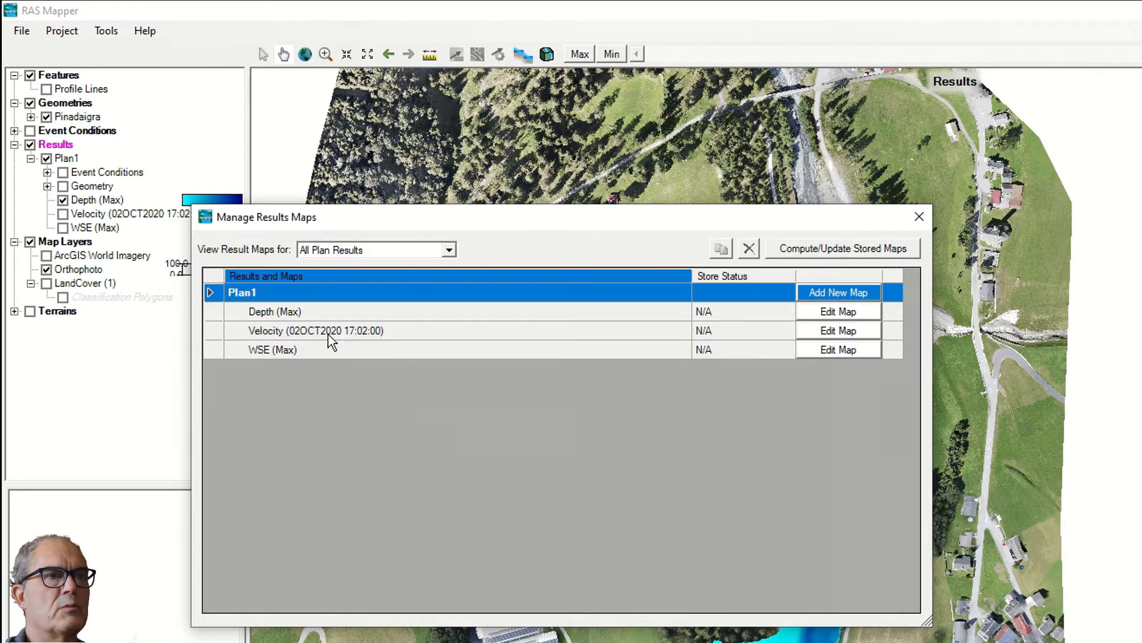
left_click(838, 292)
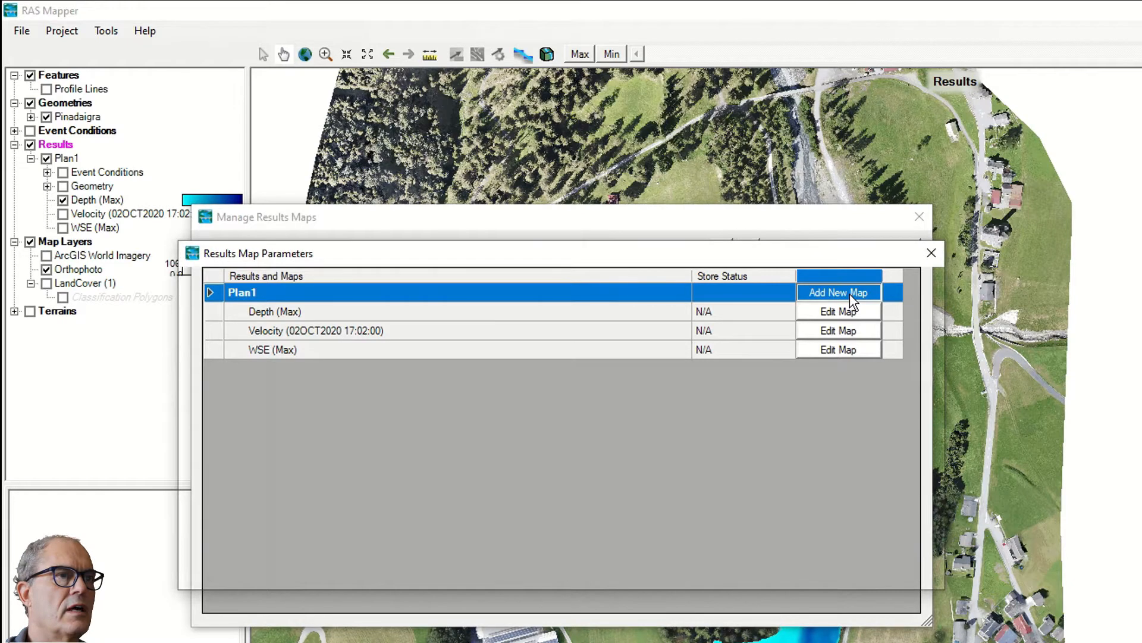
Add a stored Velocity (Max) terrain-based raster map to Plan1.
left_click(838, 292)
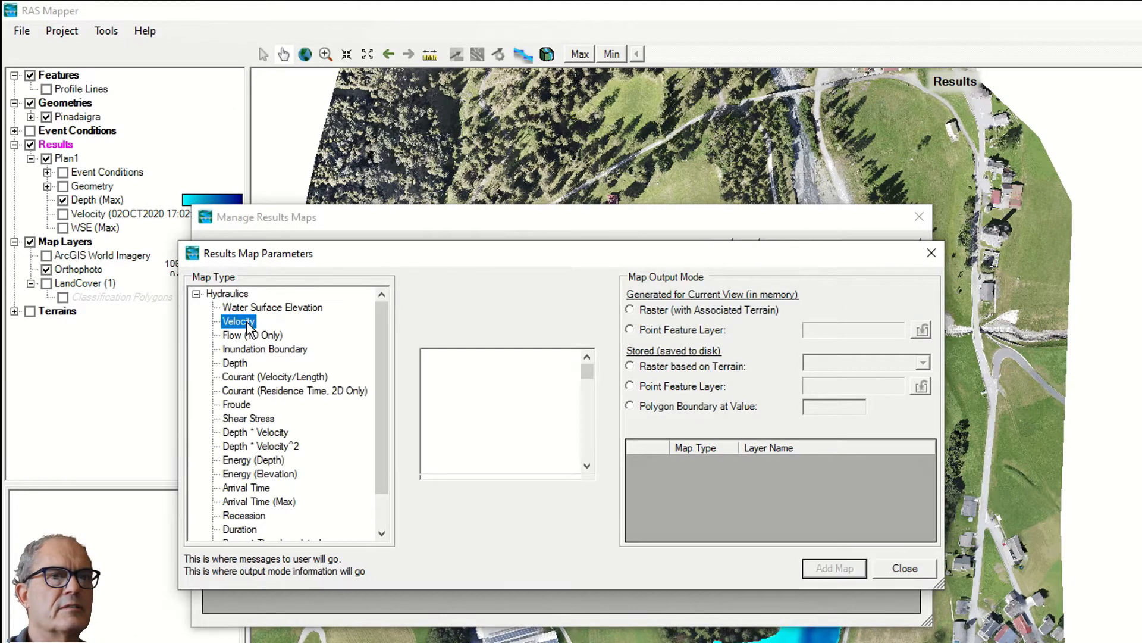
left_click(238, 322)
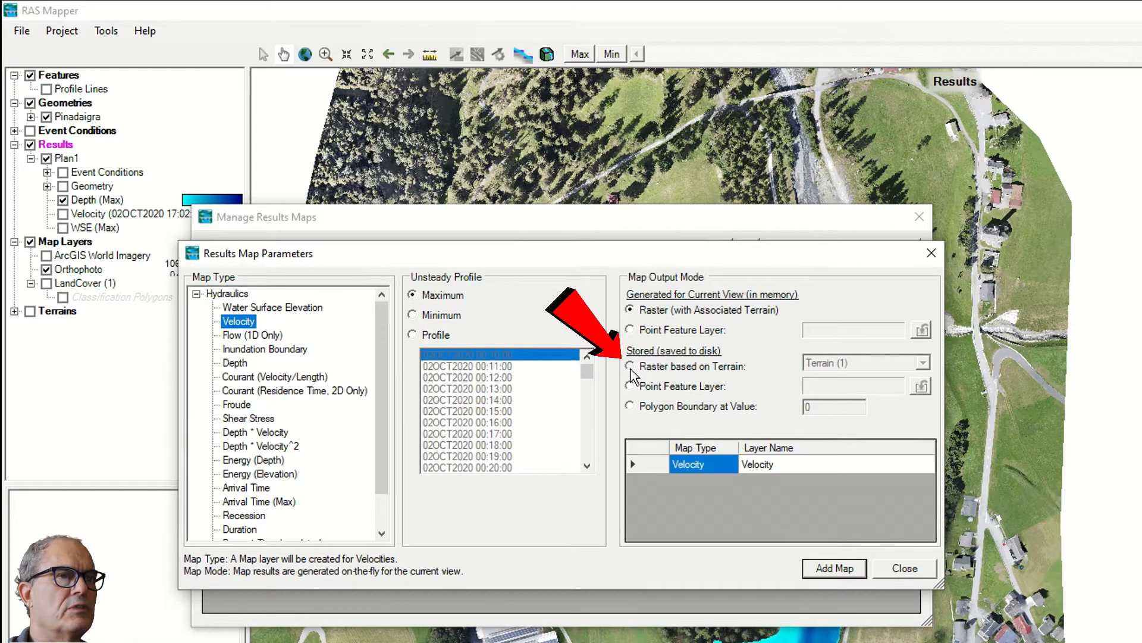
left_click(629, 366)
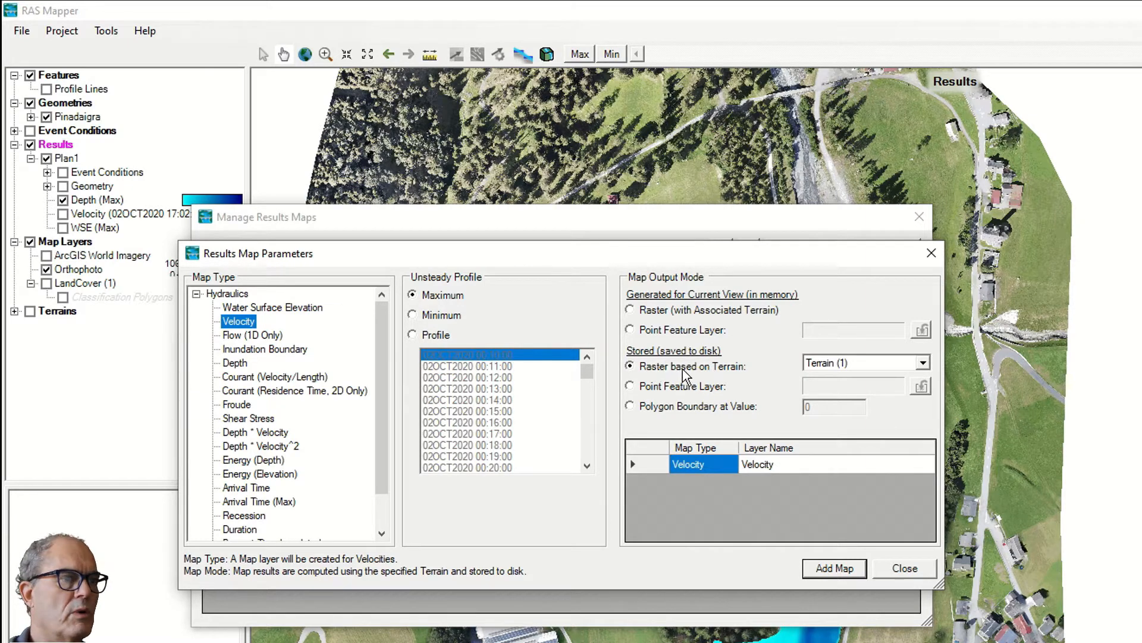
left_click(833, 568)
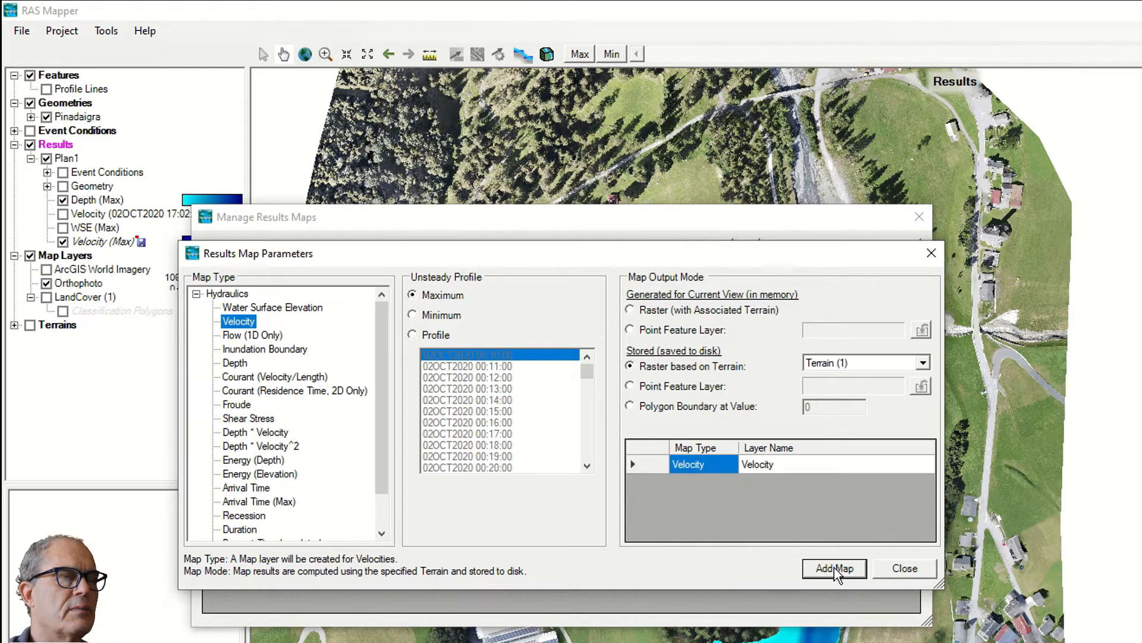
Add a stored Depth (Max) terrain-based raster map to Plan1.
left_click(234, 362)
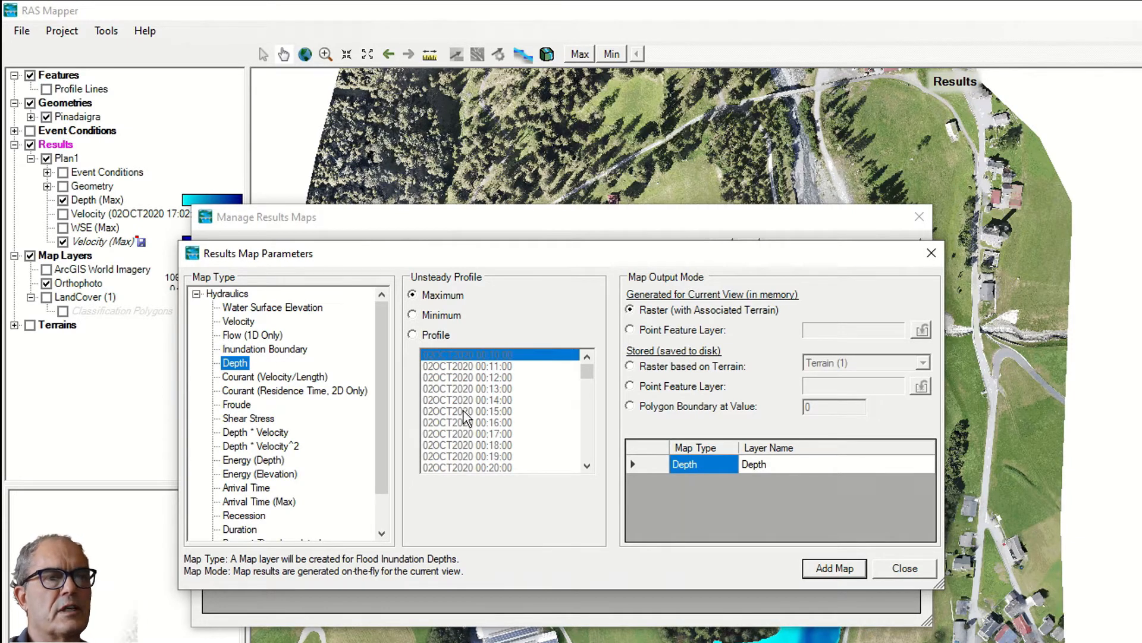
mouse_move(631, 370)
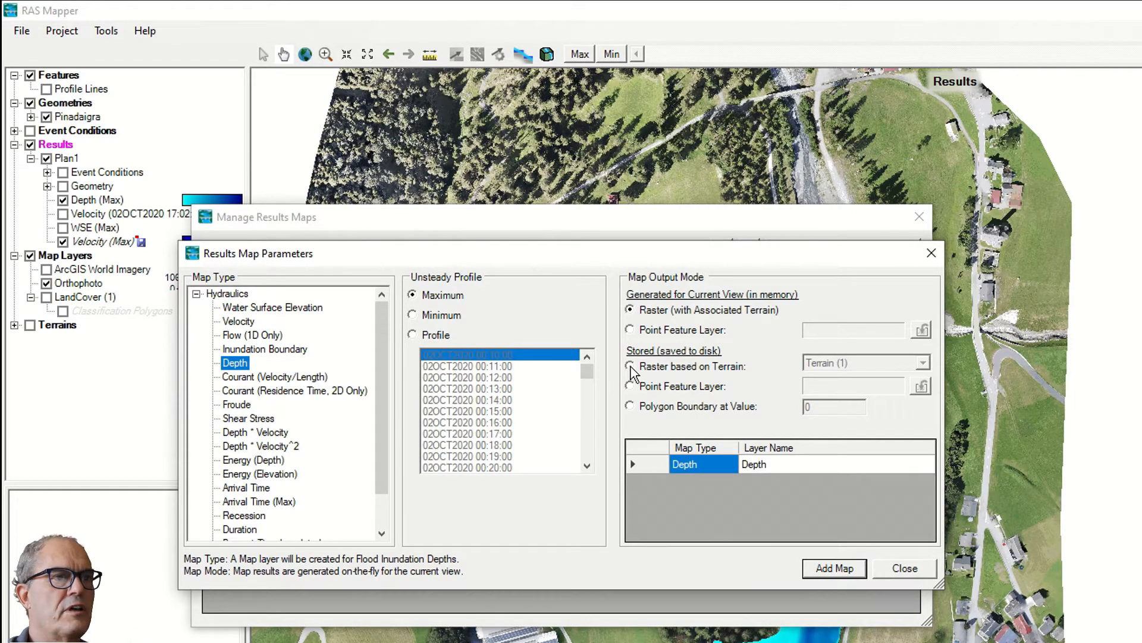
left_click(630, 366)
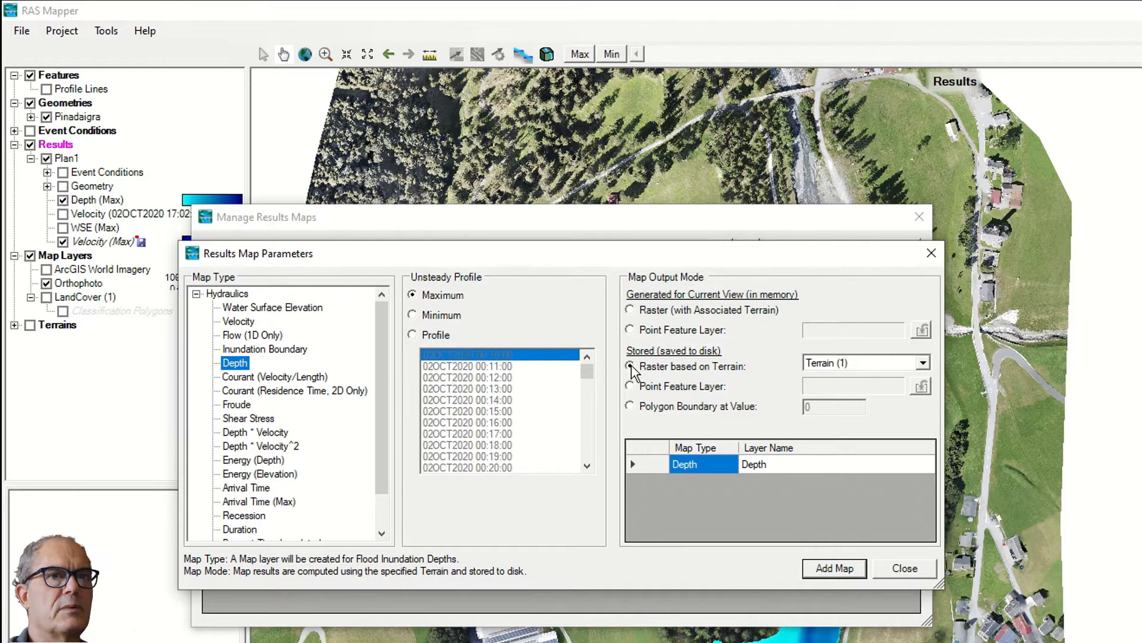
left_click(834, 568)
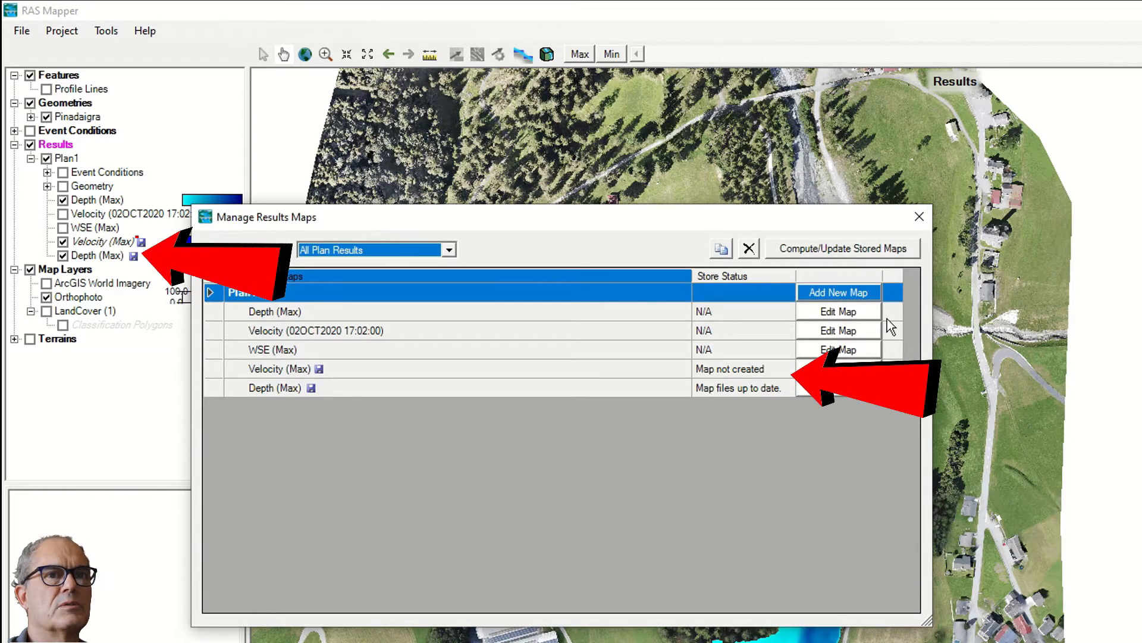
Hide Depth (Max), show Velocity (Max), and compute its stored map.
left_click(919, 217)
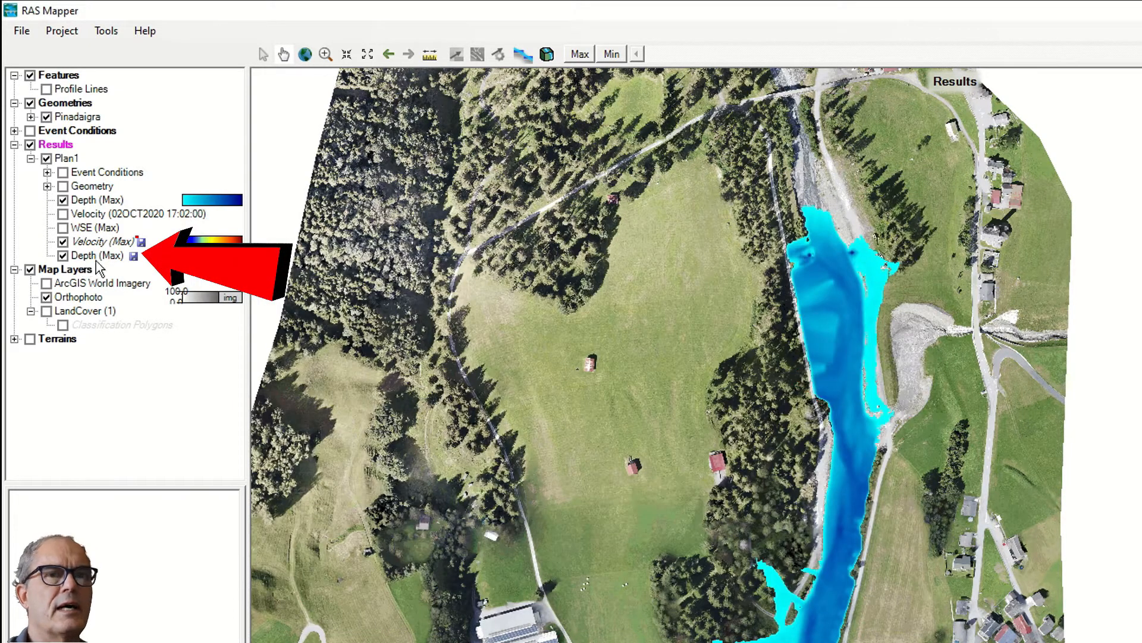
left_click(102, 241)
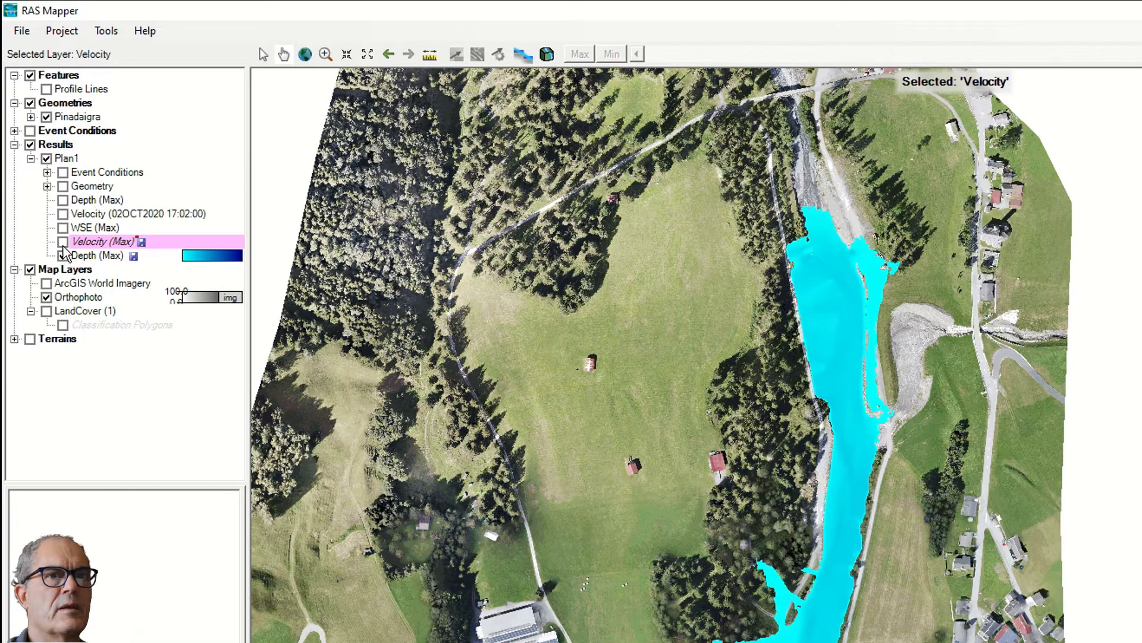
left_click(62, 241)
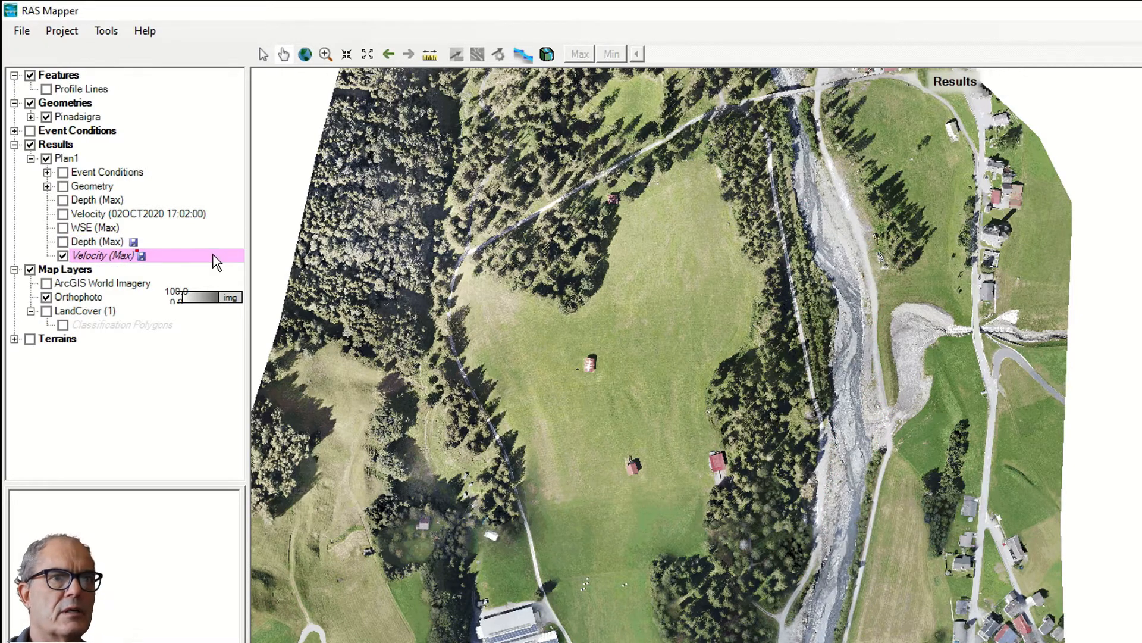
right_click(102, 255)
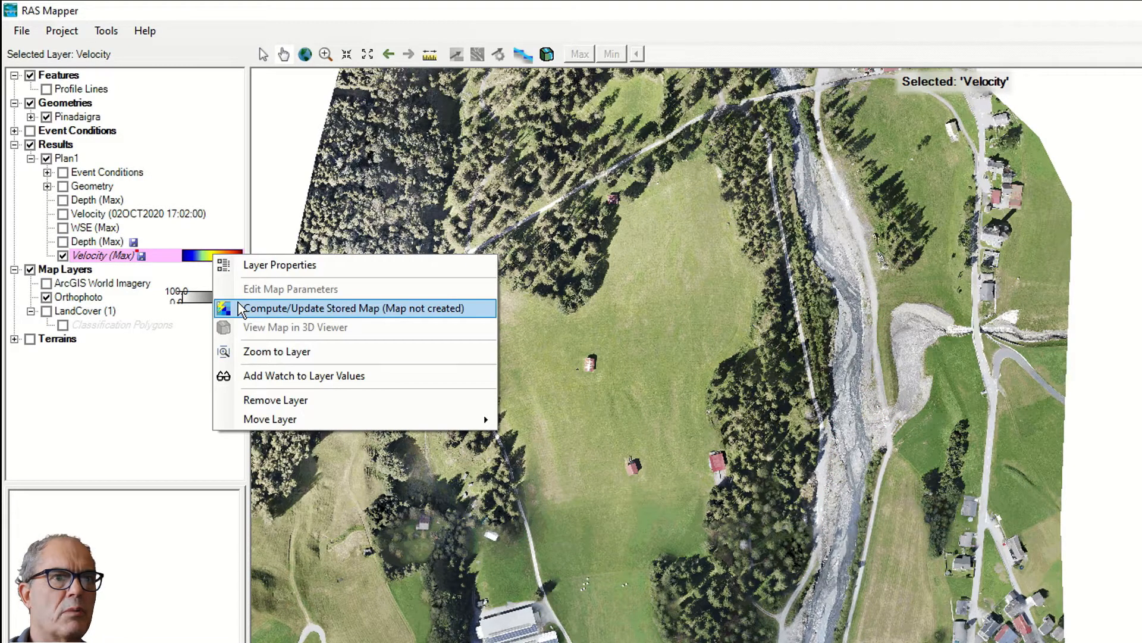
left_click(354, 307)
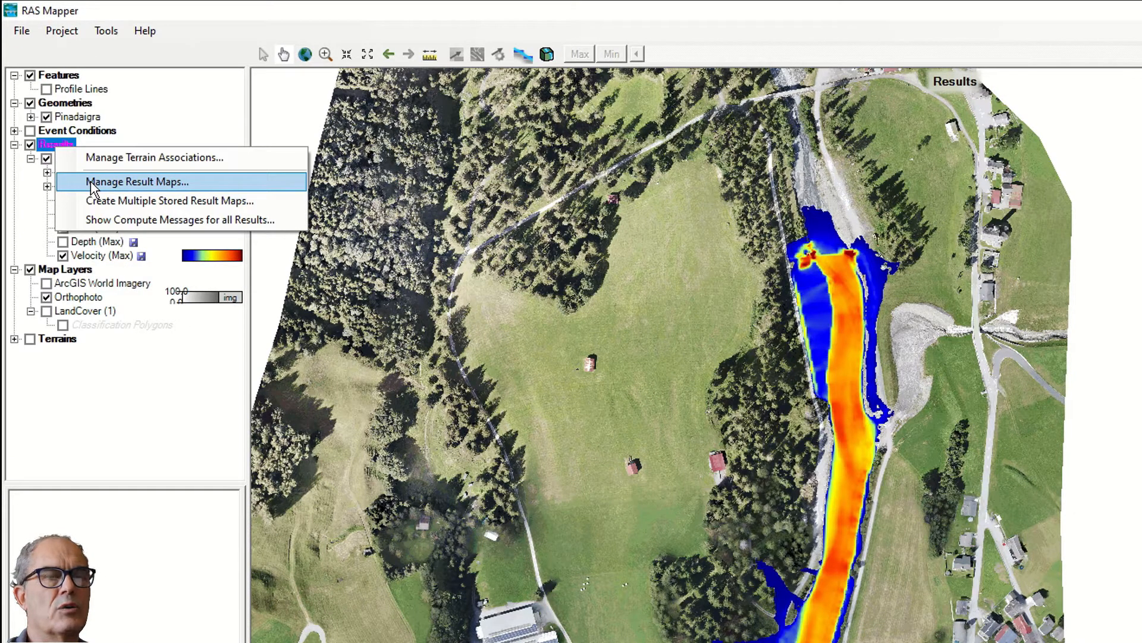
Add an Inundation Boundary (Max) polygon map at value 0 to Plan1.
left_click(137, 182)
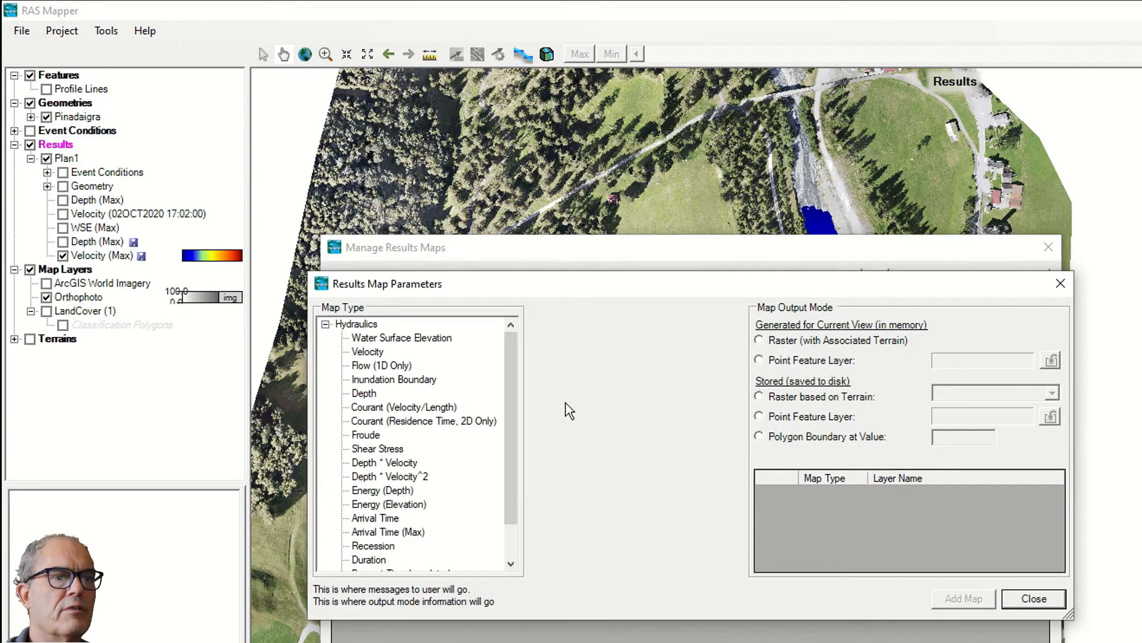
left_click(393, 379)
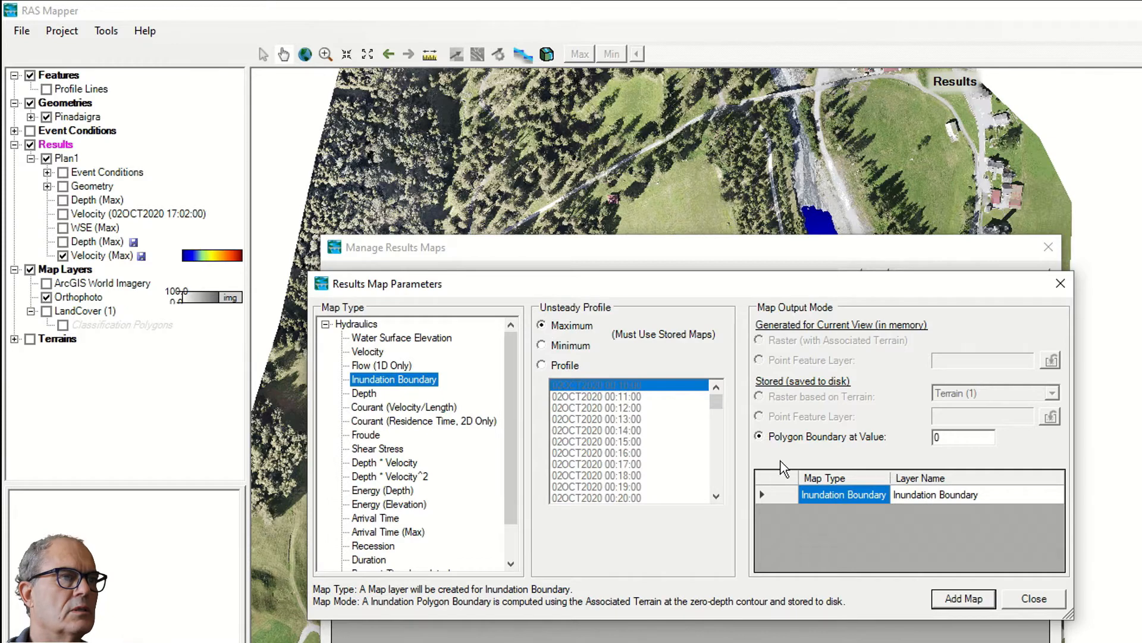
left_click(963, 598)
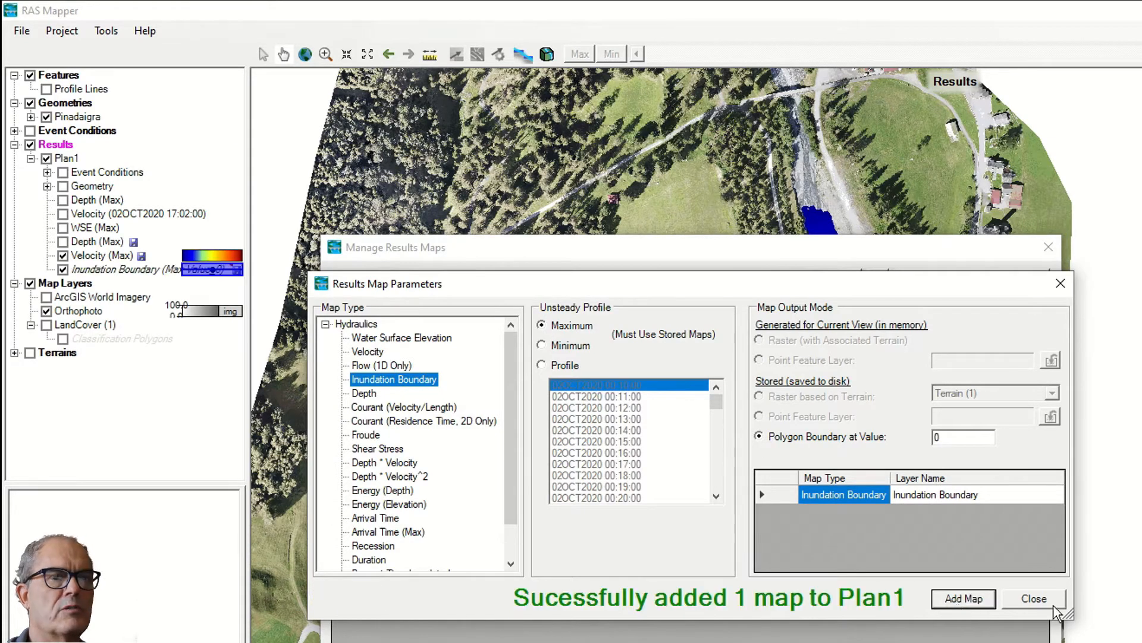
left_click(1032, 598)
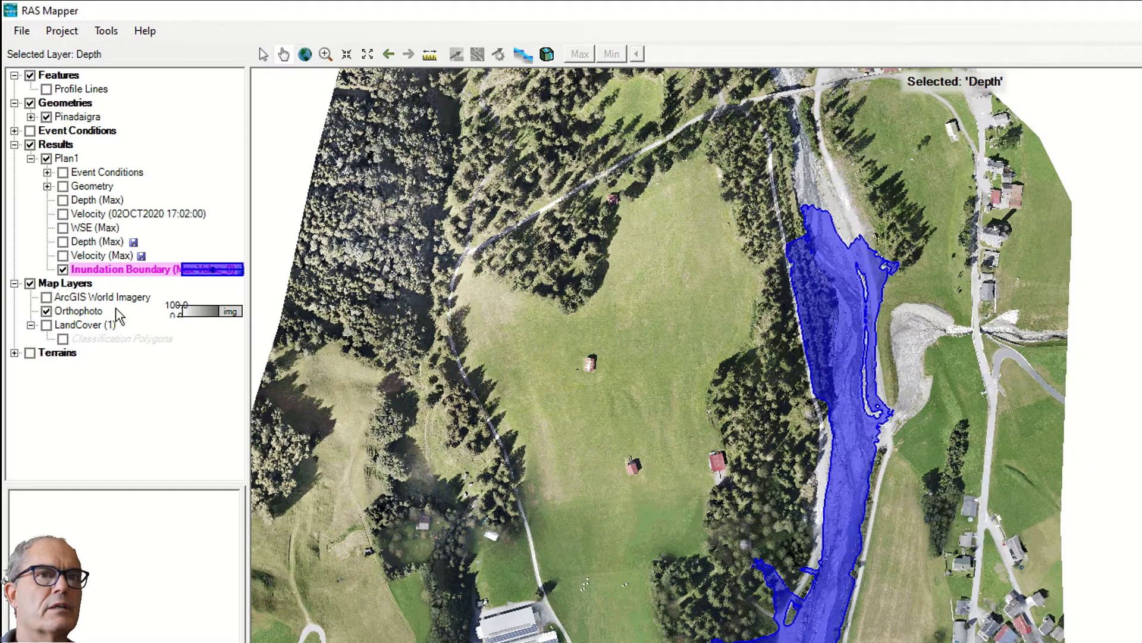
Open the Depth (Max) map's Plan1 output folder in File Explorer.
right_click(95, 241)
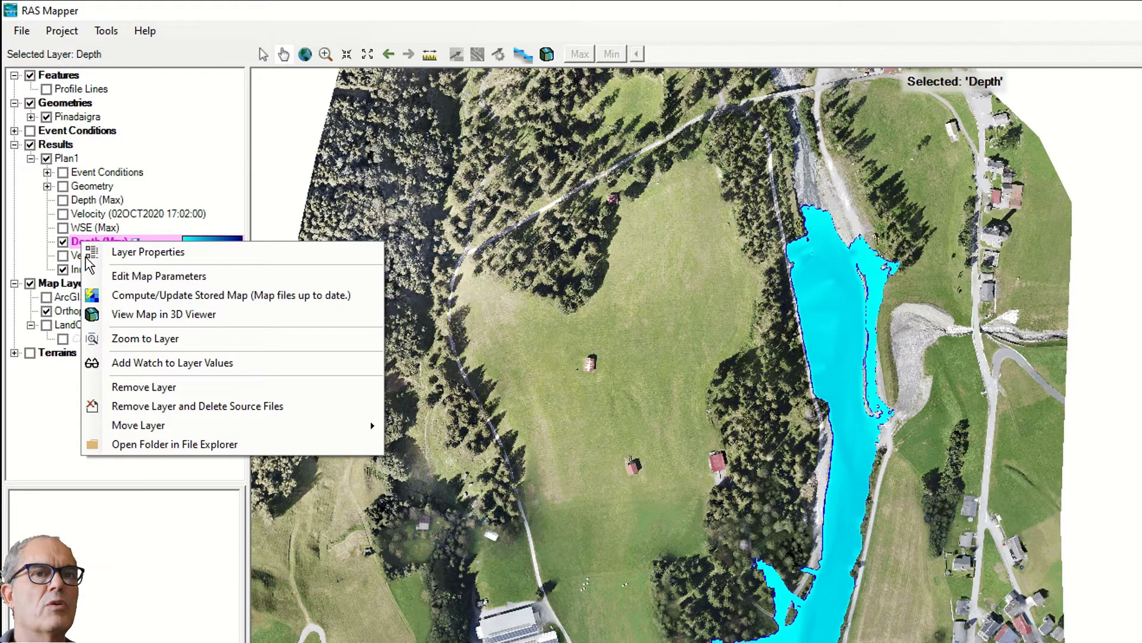
mouse_move(175, 444)
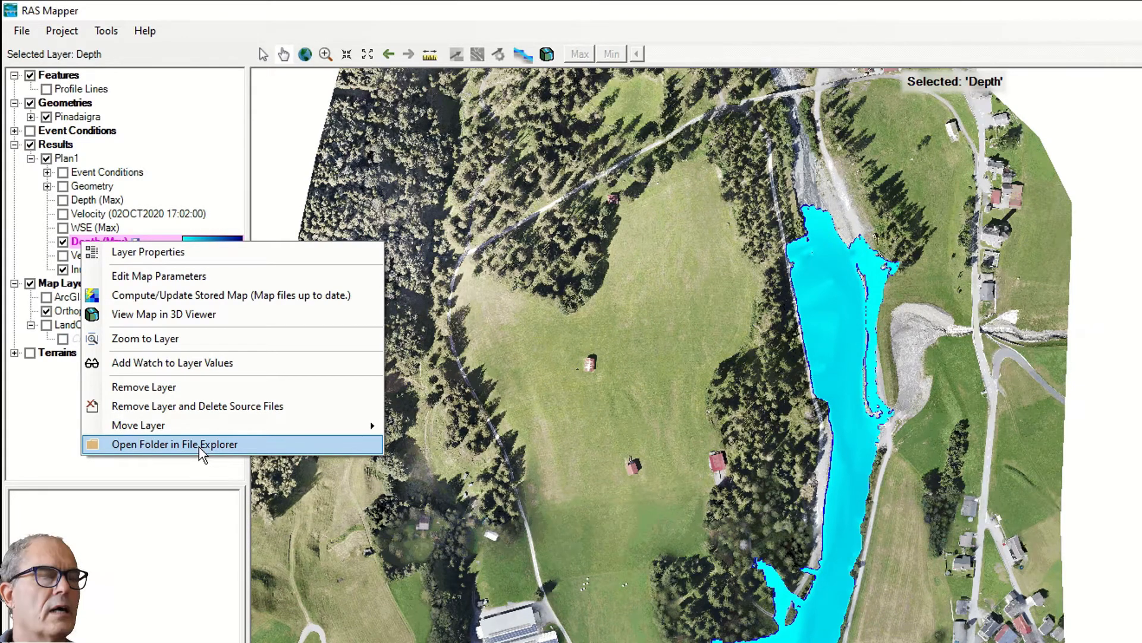
left_click(175, 443)
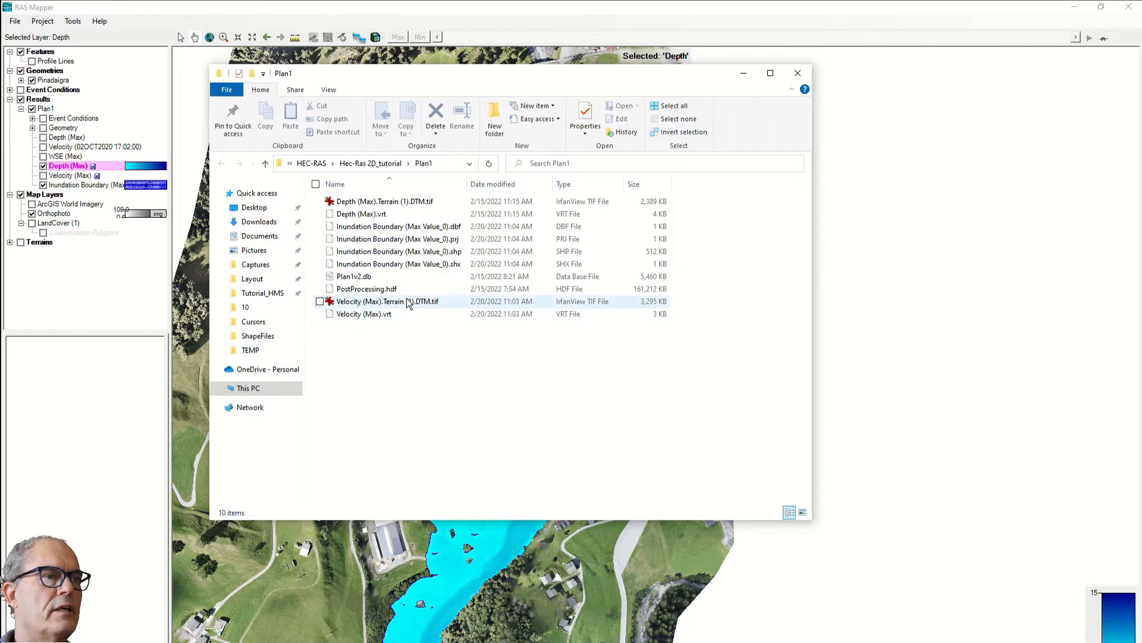
mouse_move(387, 302)
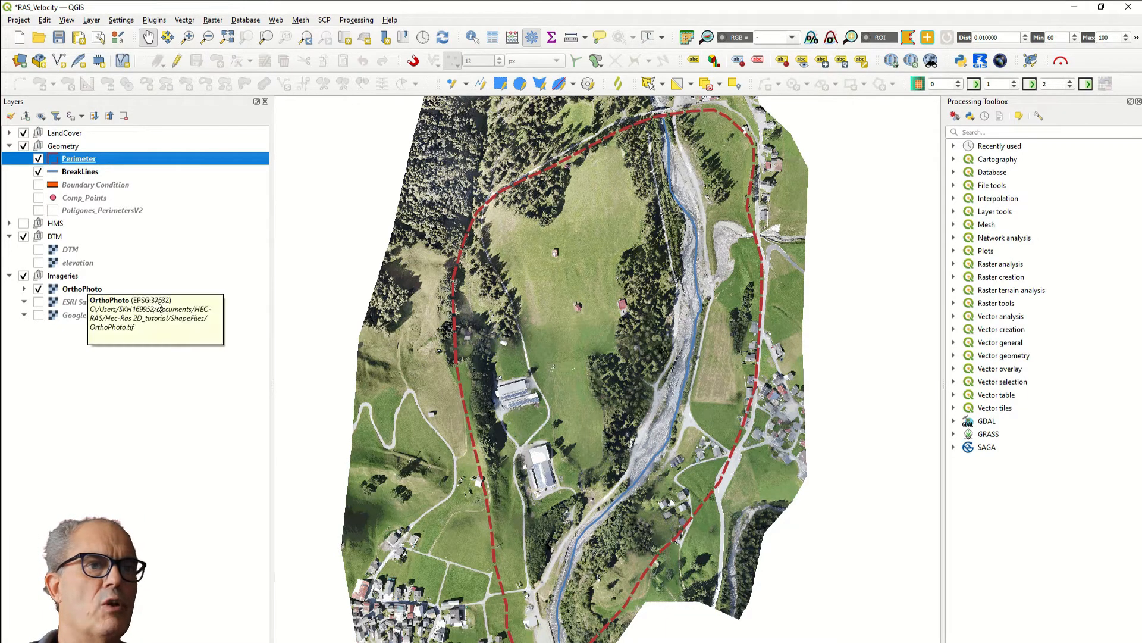
mouse_move(159, 306)
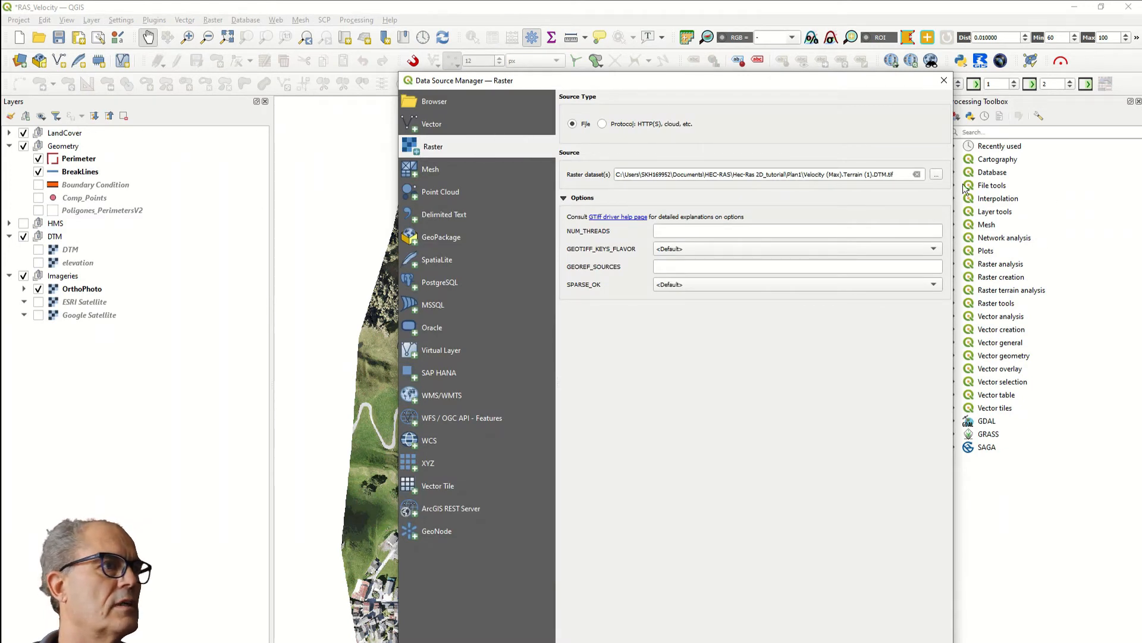
Load Velocity (Max).Terrain (1).DTM.tif as a raster layer in QGIS.
left_click(936, 174)
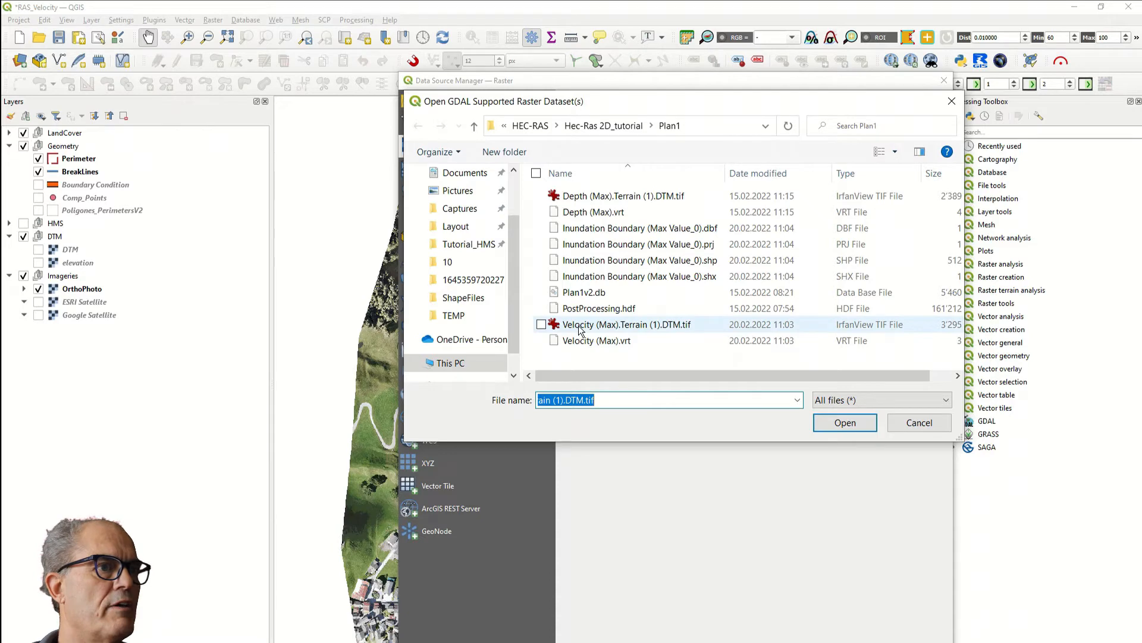
left_click(541, 324)
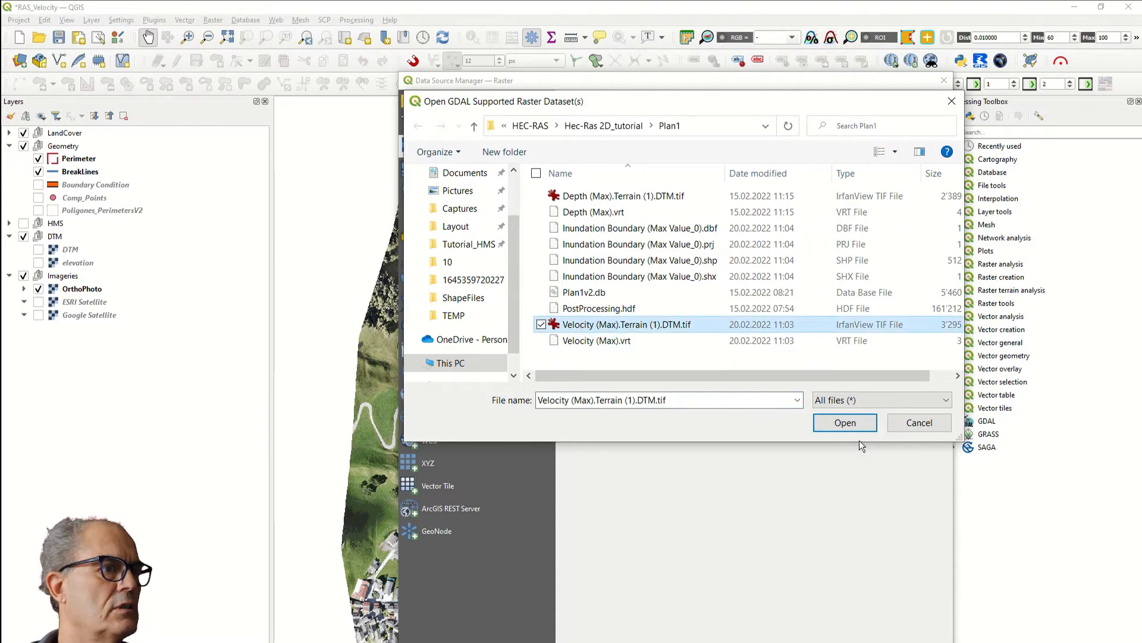
left_click(844, 423)
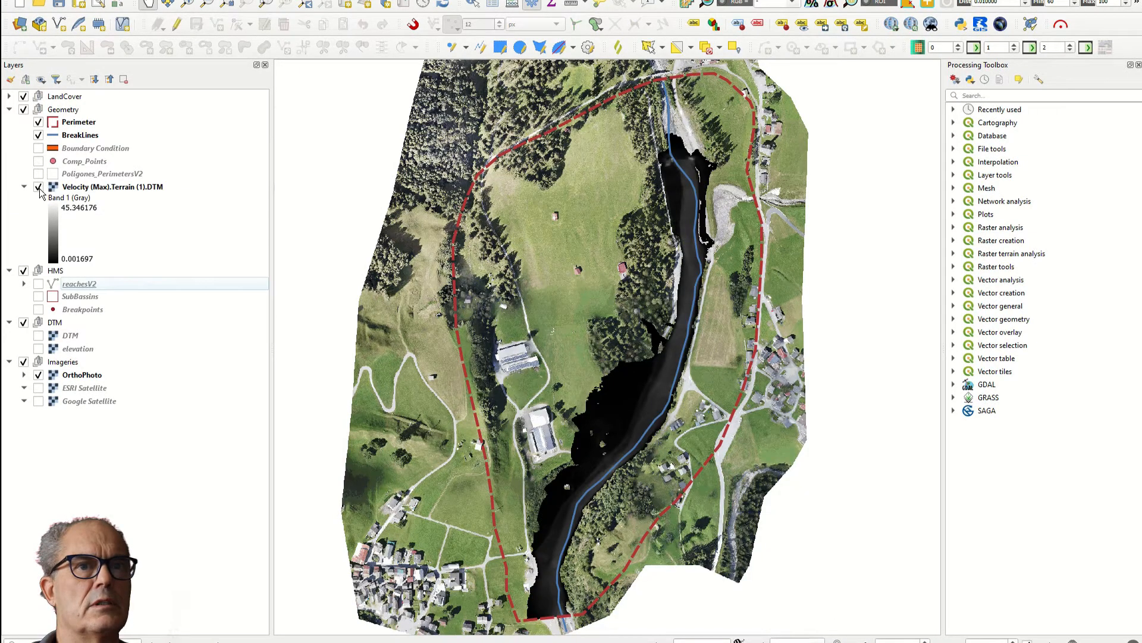
Render the velocity raster as singleband pseudocolor with the Spectral ramp, maximum 16.
double_click(113, 186)
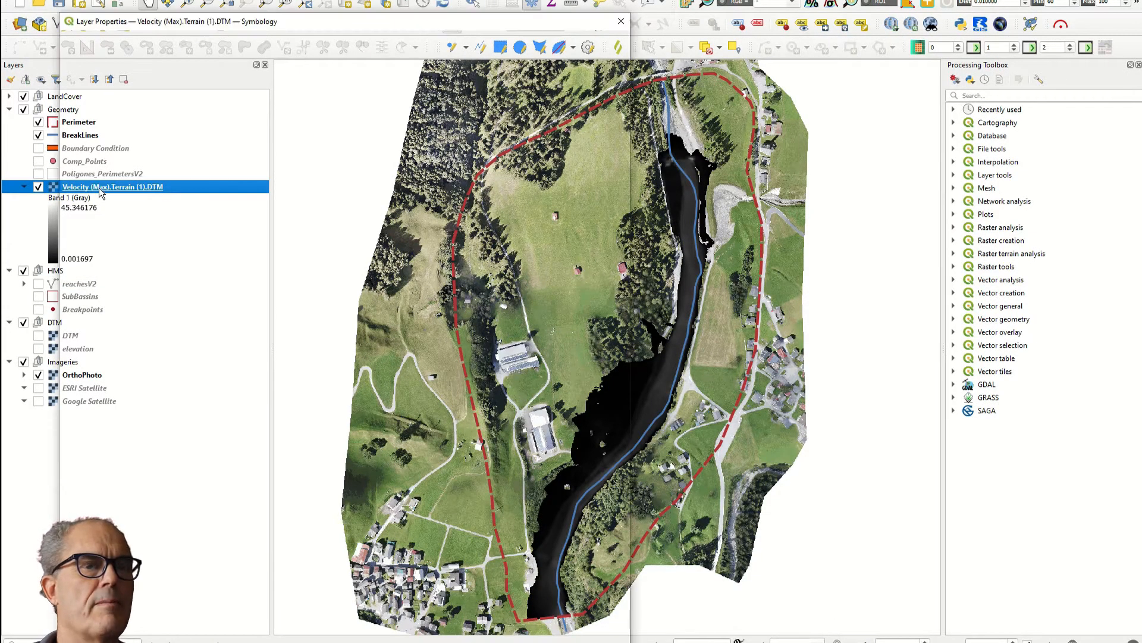
left_click(102, 94)
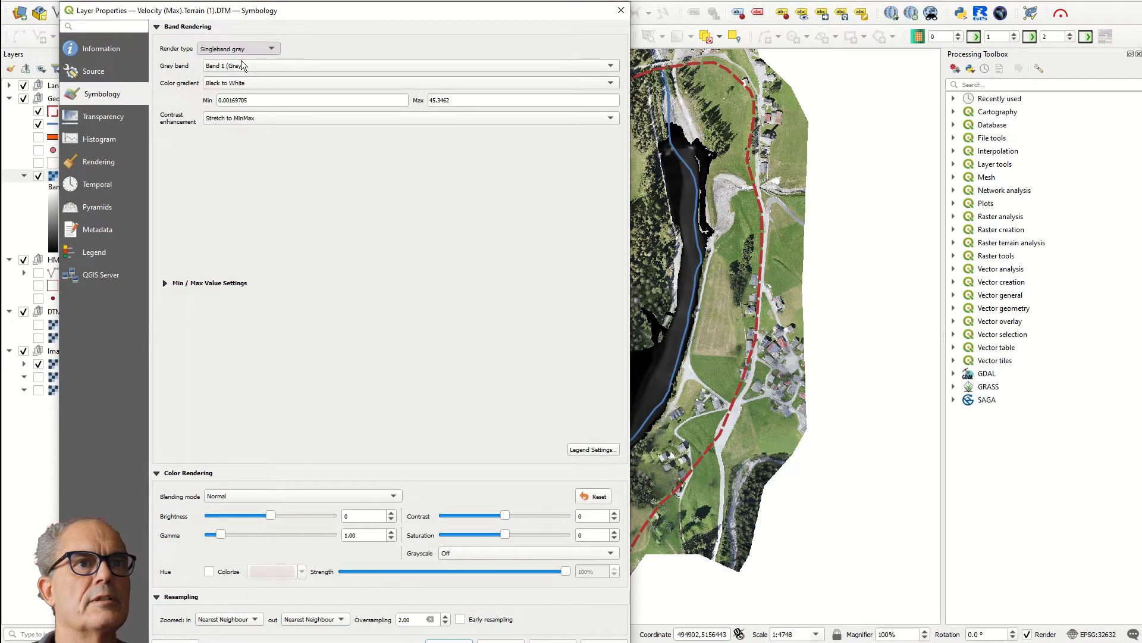
left_click(237, 48)
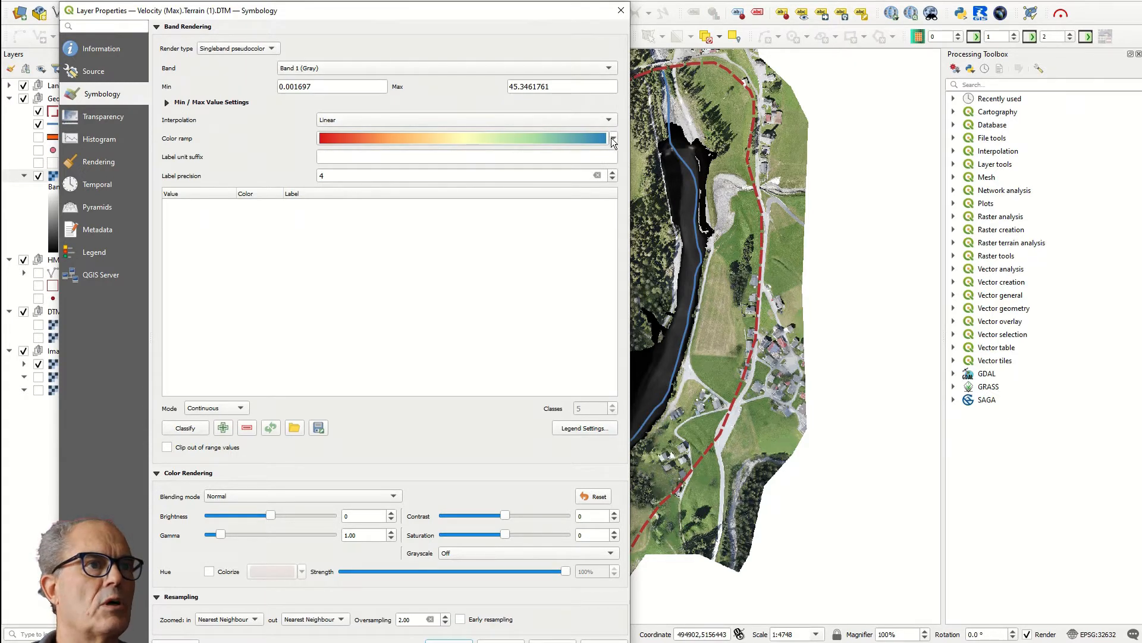
left_click(613, 137)
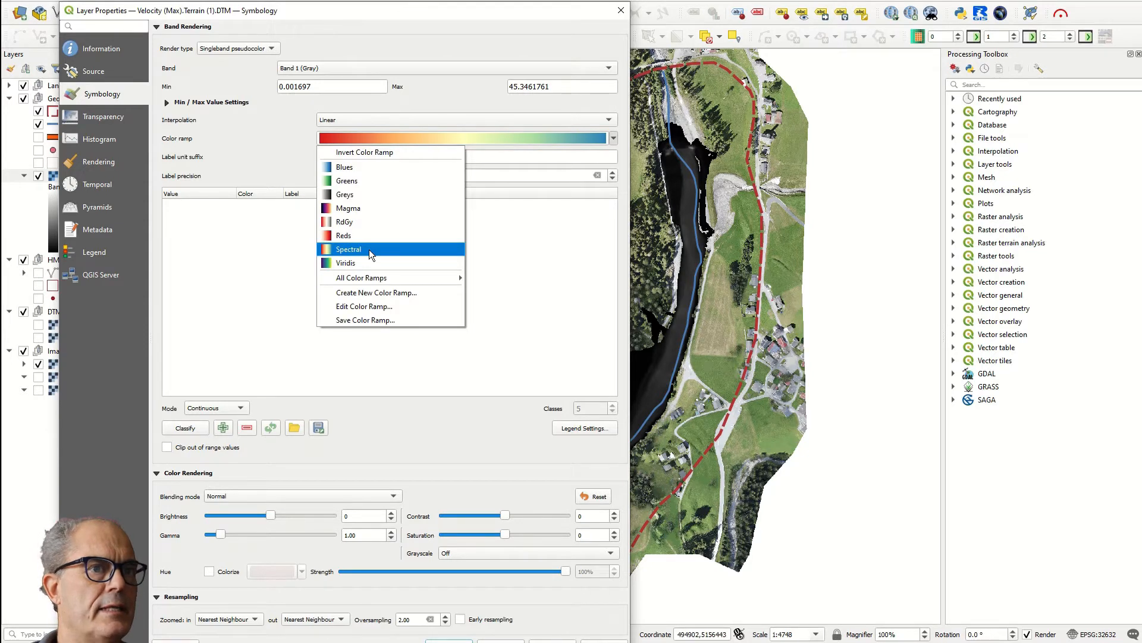
left_click(349, 250)
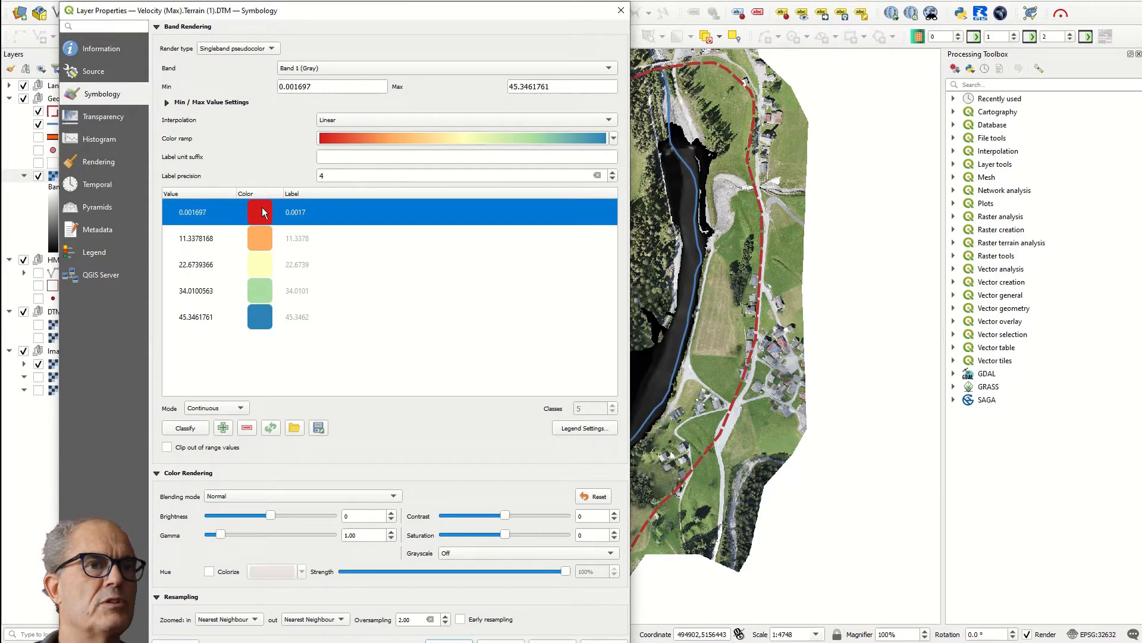
left_click(263, 316)
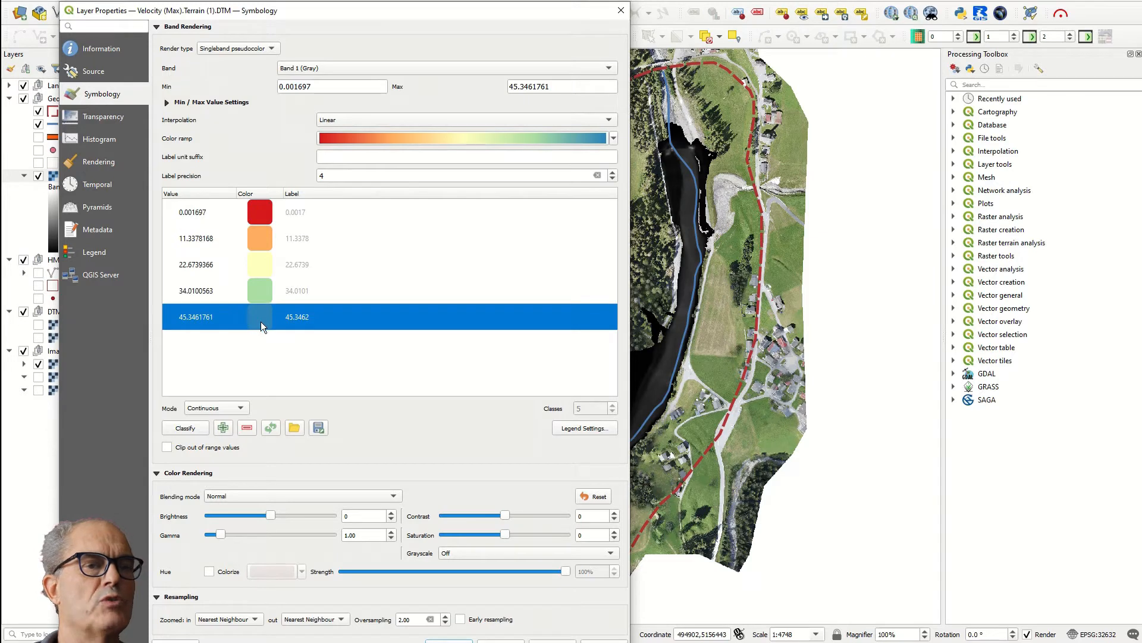
left_click(332, 86)
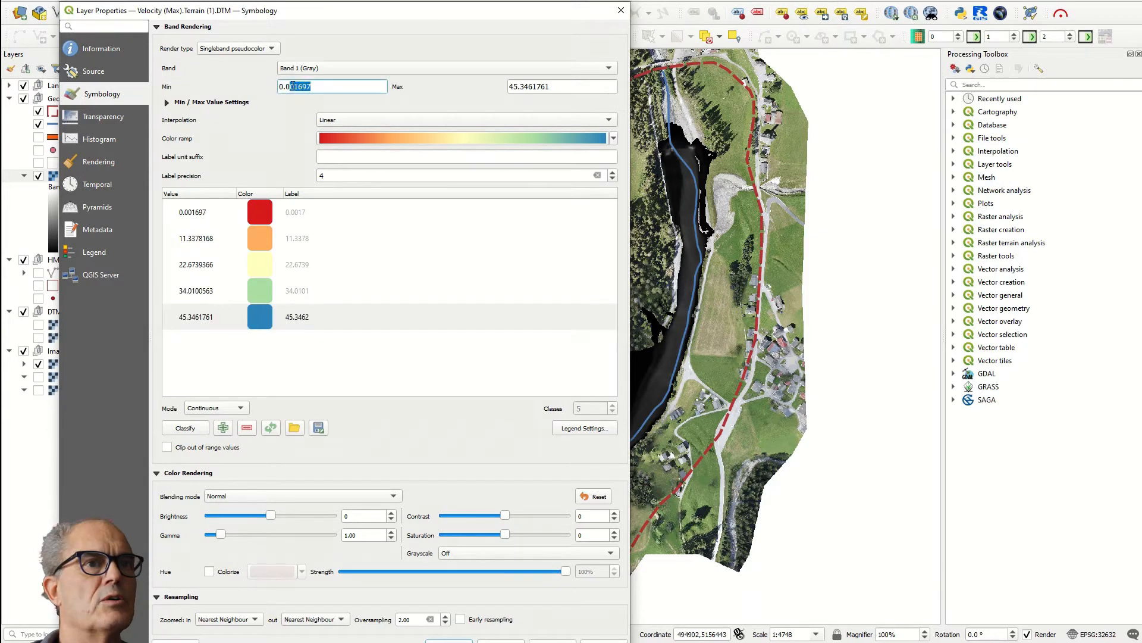
left_click(561, 85)
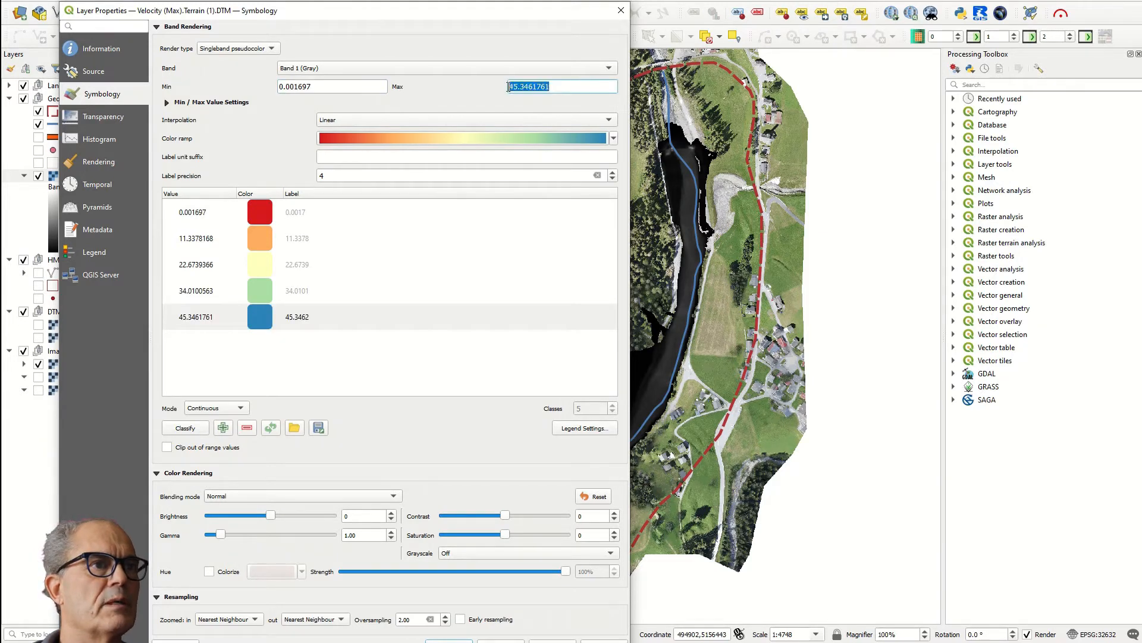
type("16")
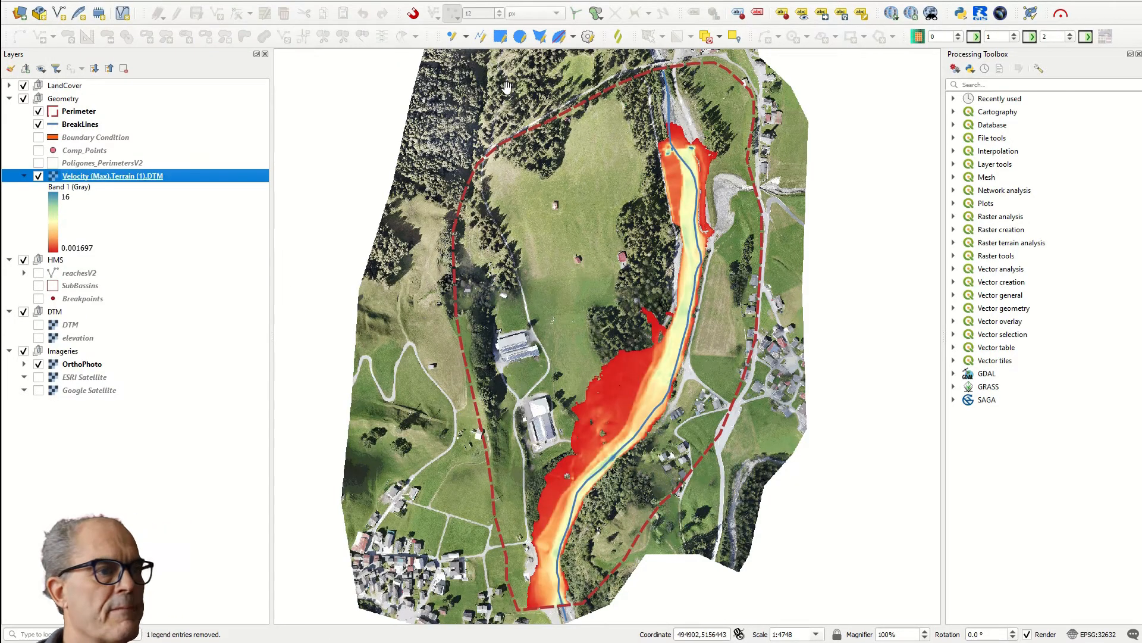
Reverse the velocity ramp and set class breaks 1, 3, 10 and 16, dropping values below 1.
double_click(112, 176)
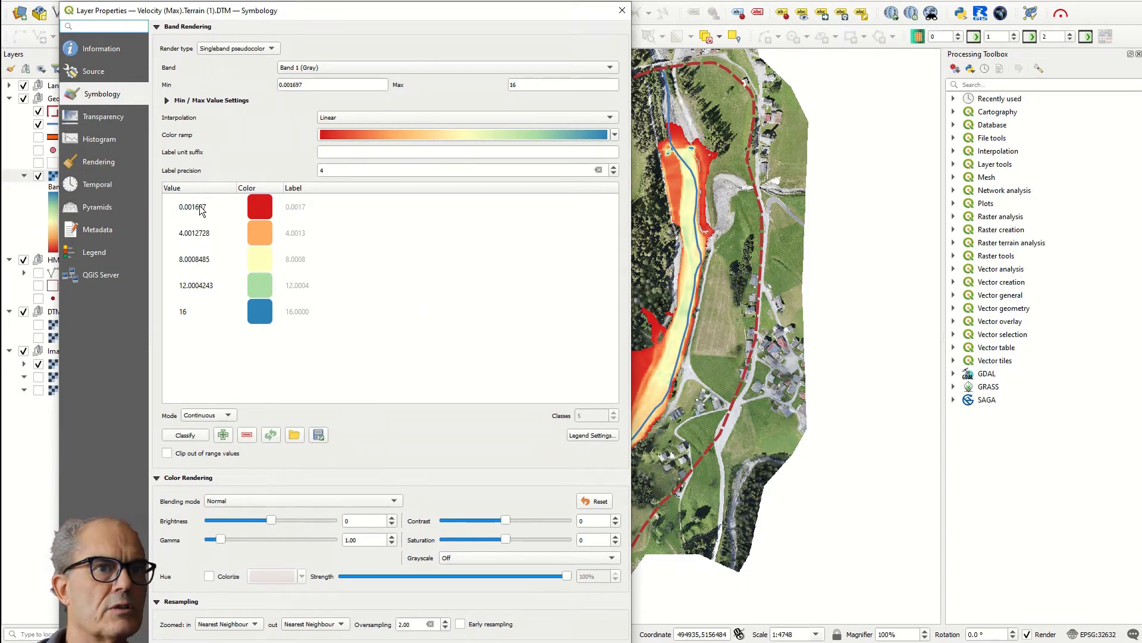
left_click(614, 134)
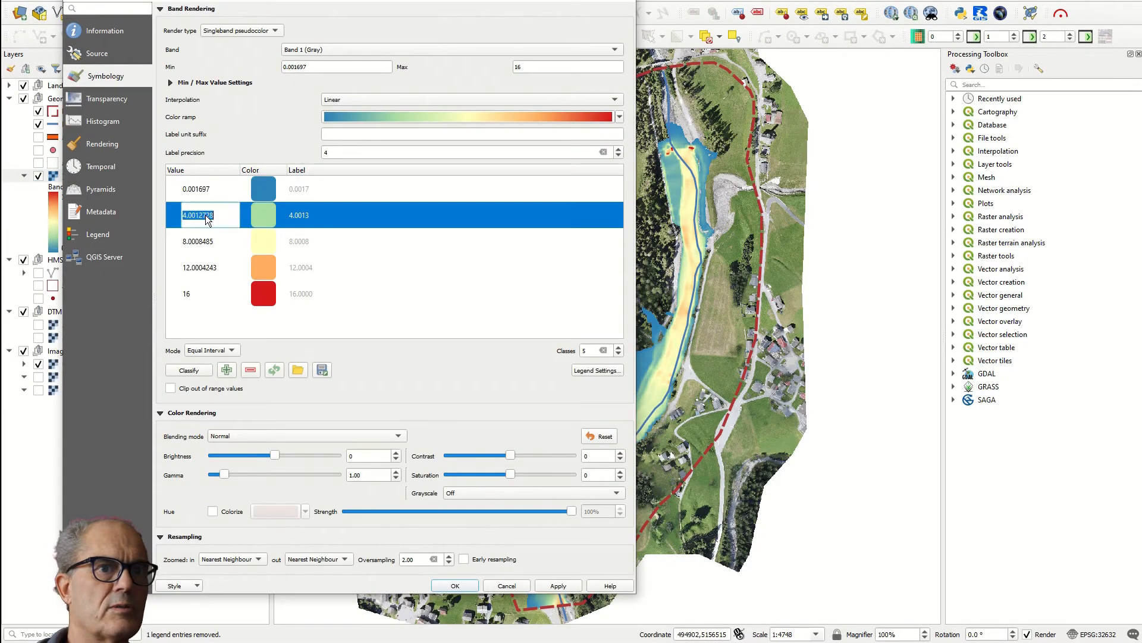
type("1")
left_click(203, 267)
type("10")
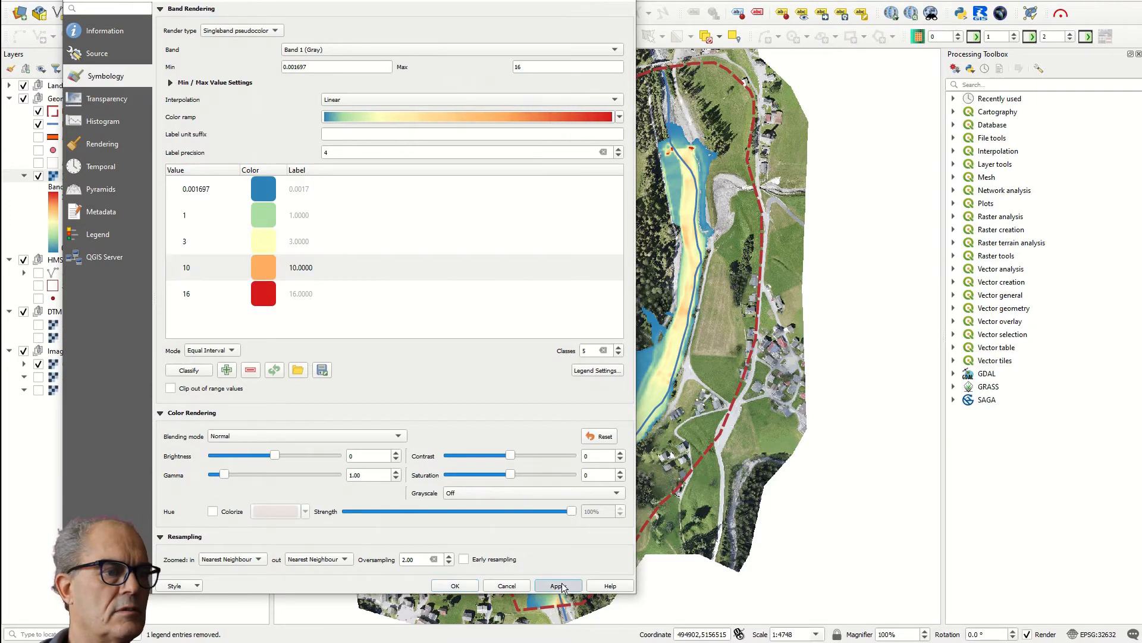
left_click(558, 585)
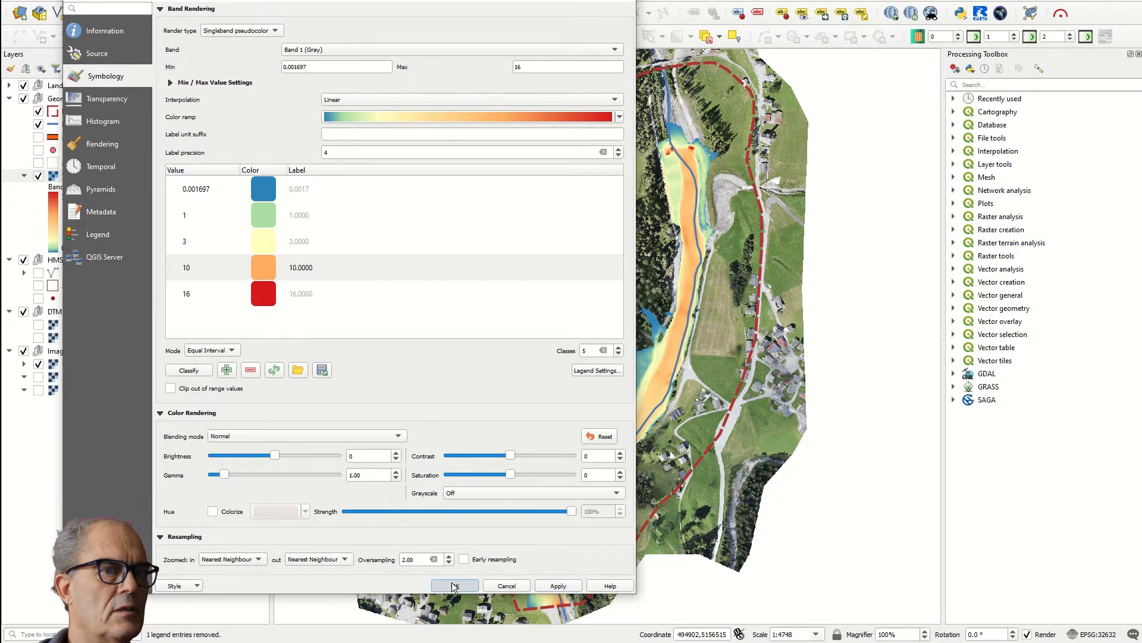
left_click(197, 188)
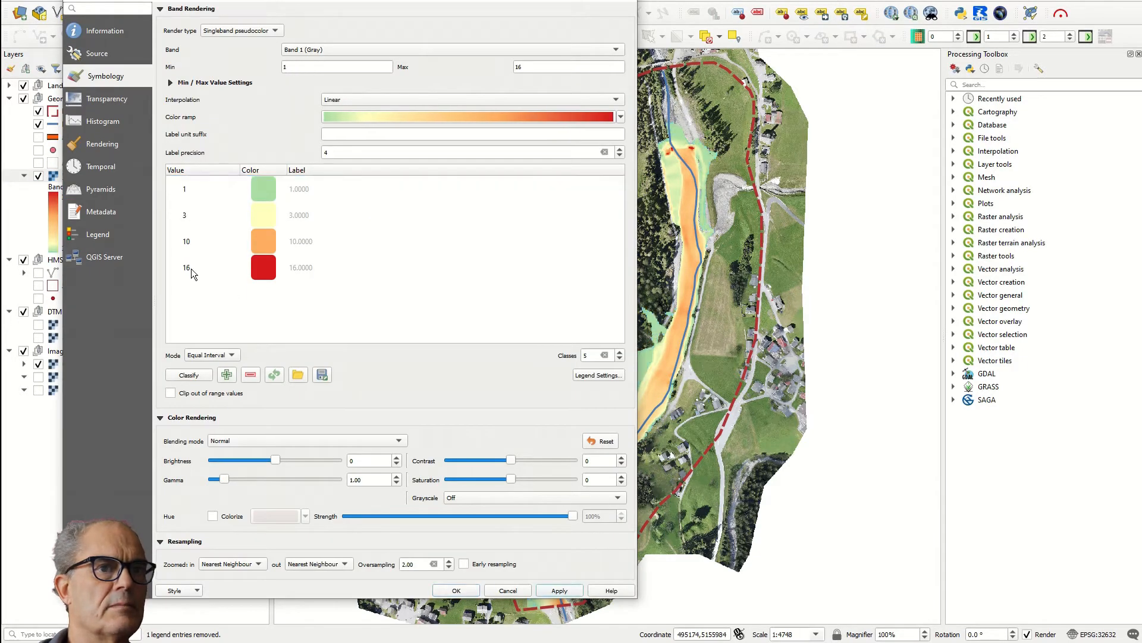
double_click(184, 267)
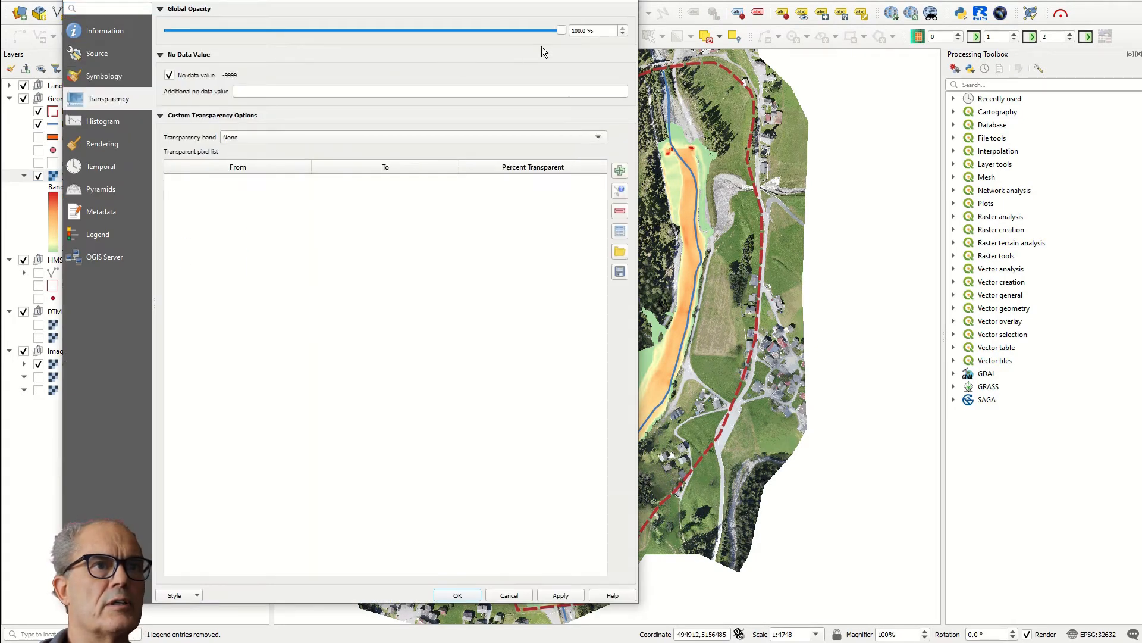
Lower the velocity layer's global opacity to 55% and confirm.
left_click_drag(559, 30, 385, 30)
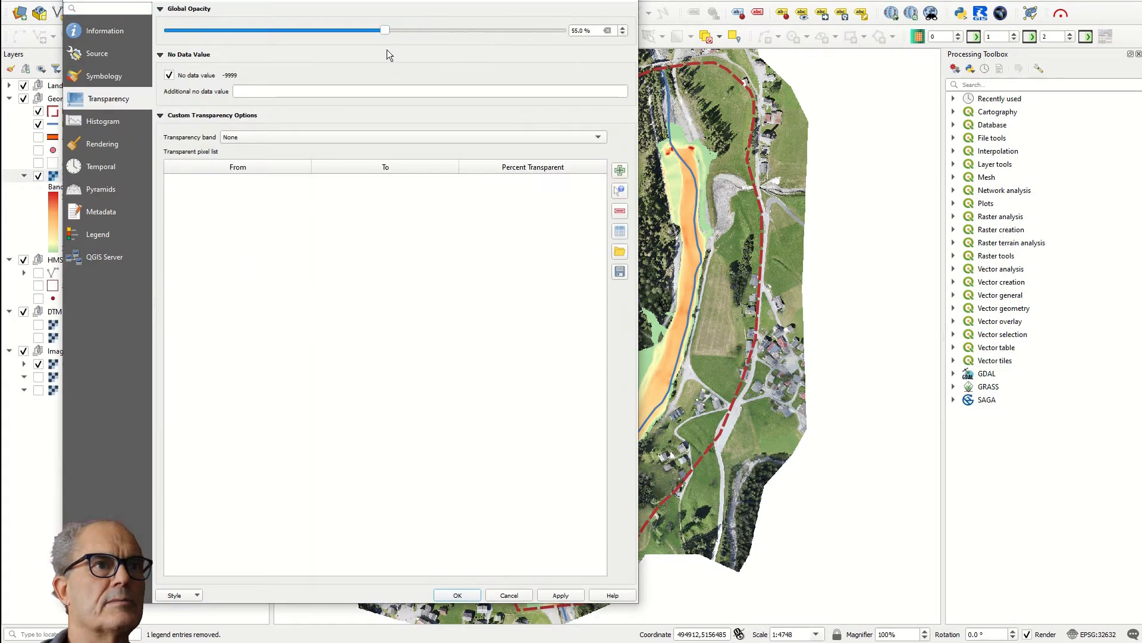
left_click(456, 594)
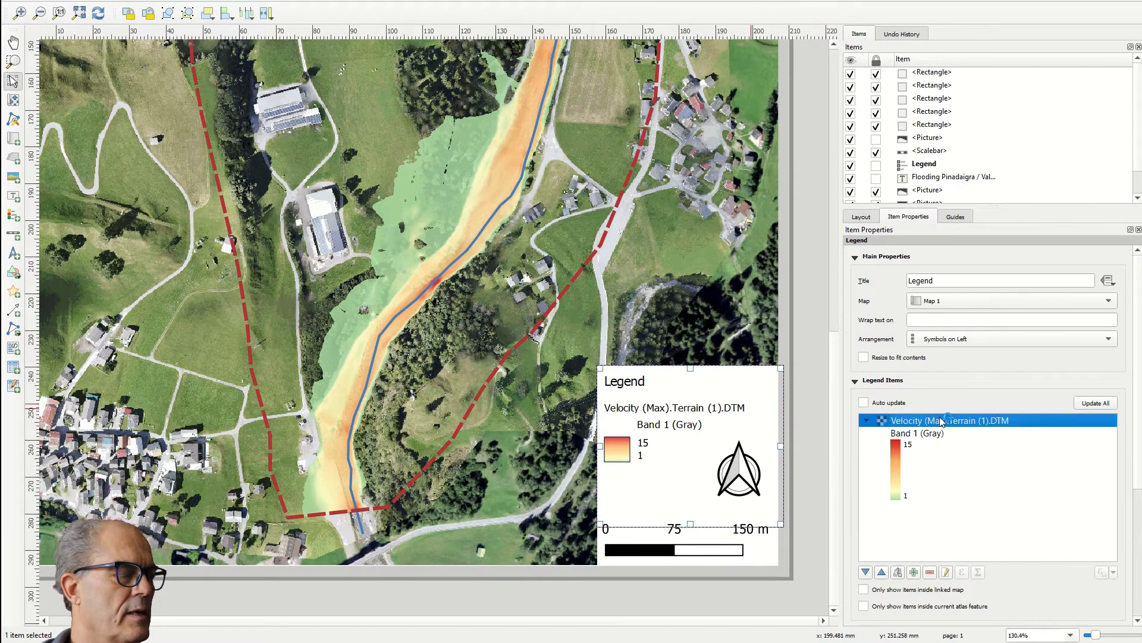
Rename the legend entry 'Water velocity' and enlarge its ramp patch to 15 × 20 mm.
double_click(947, 420)
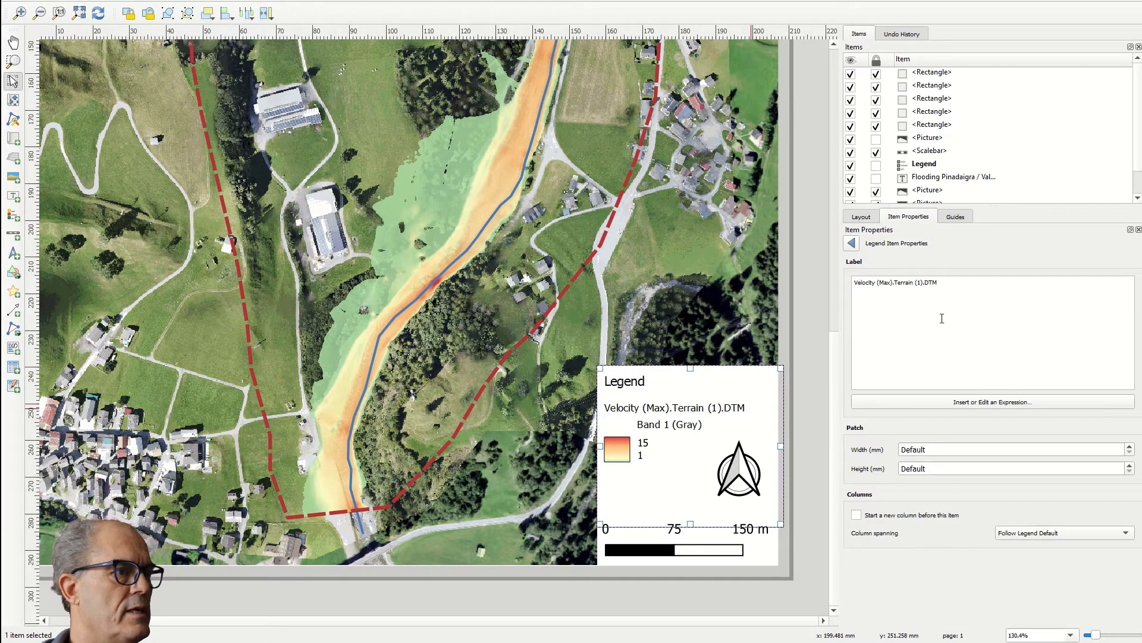
type("Water velocity")
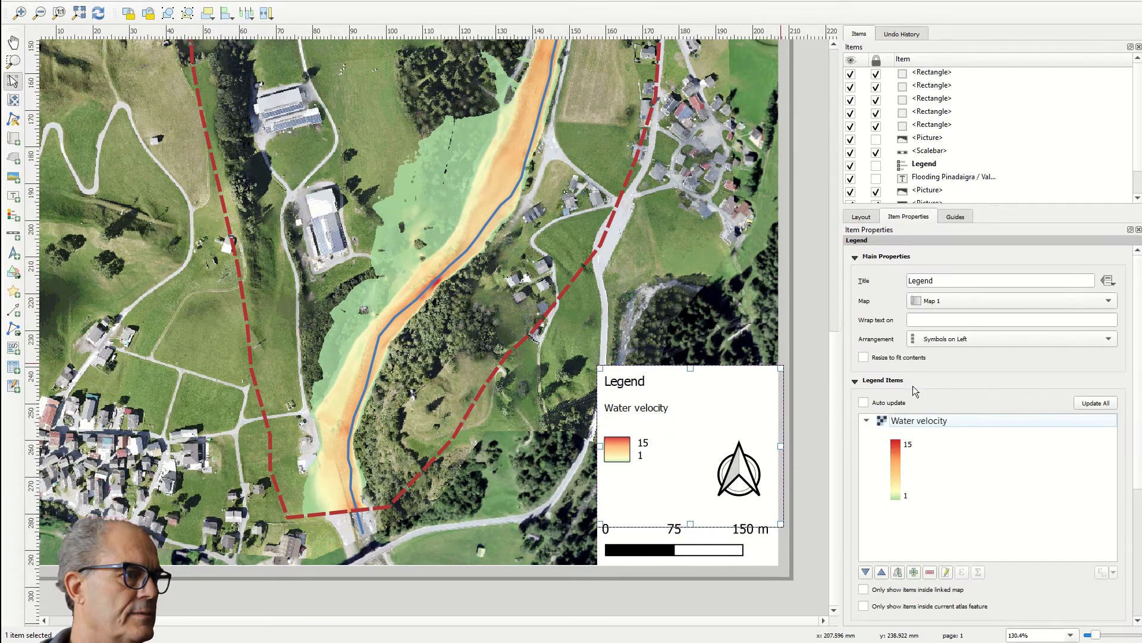
double_click(919, 421)
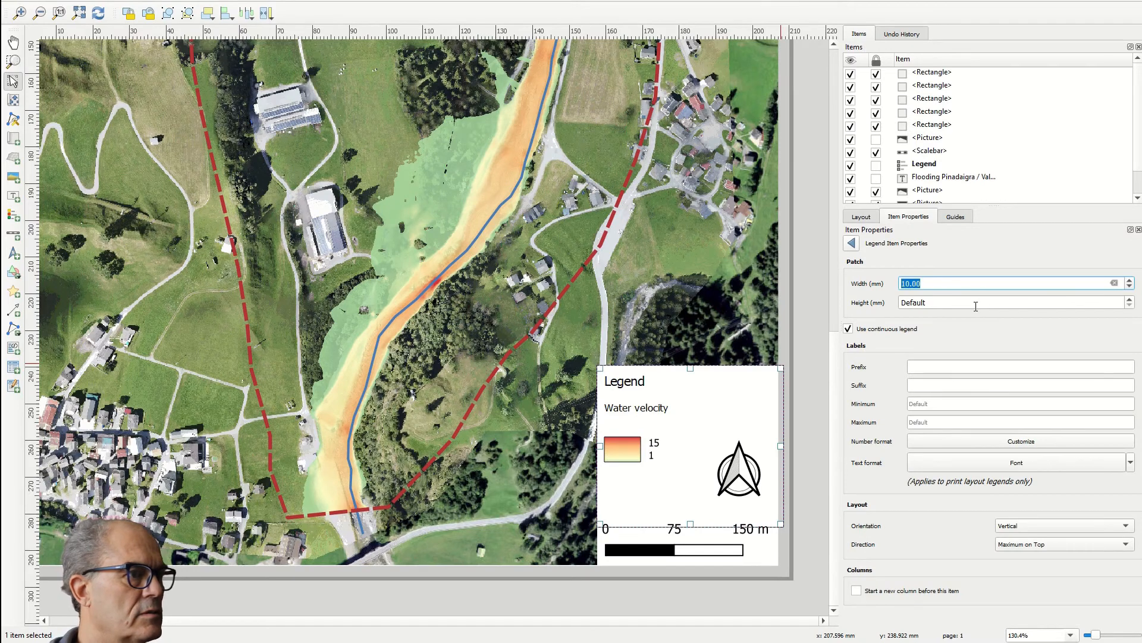
type("20.00")
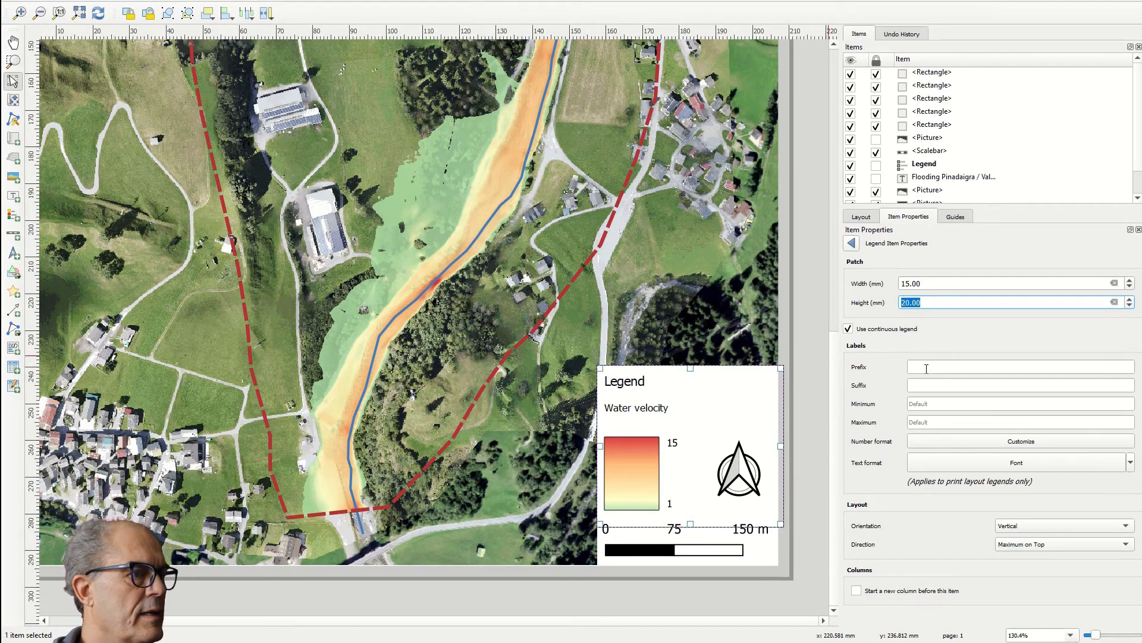
type("m")
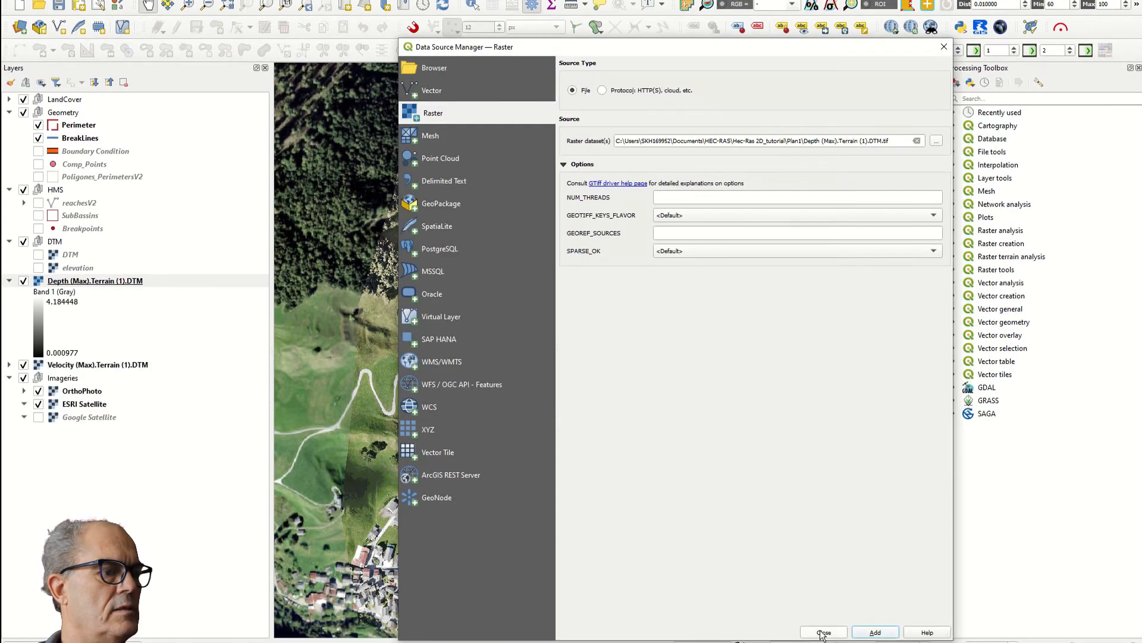
Add the Depth (Max).Terrain (1).DTM raster and close the Data Source Manager.
left_click(823, 632)
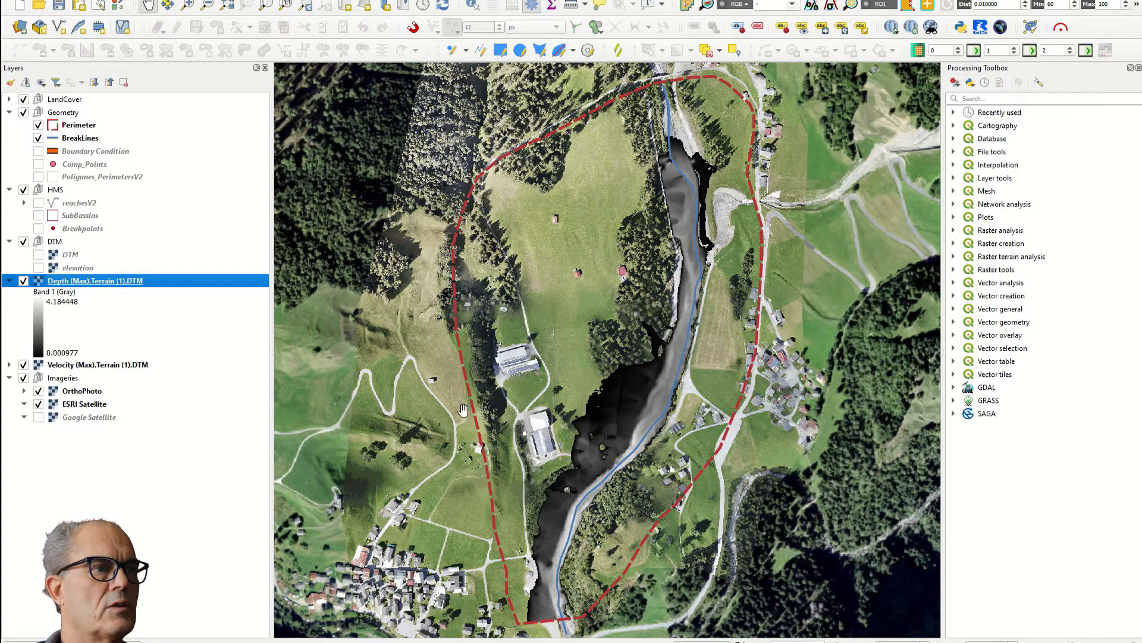
Render the depth layer as singleband pseudocolor with a Blues ramp up to 4.
double_click(94, 281)
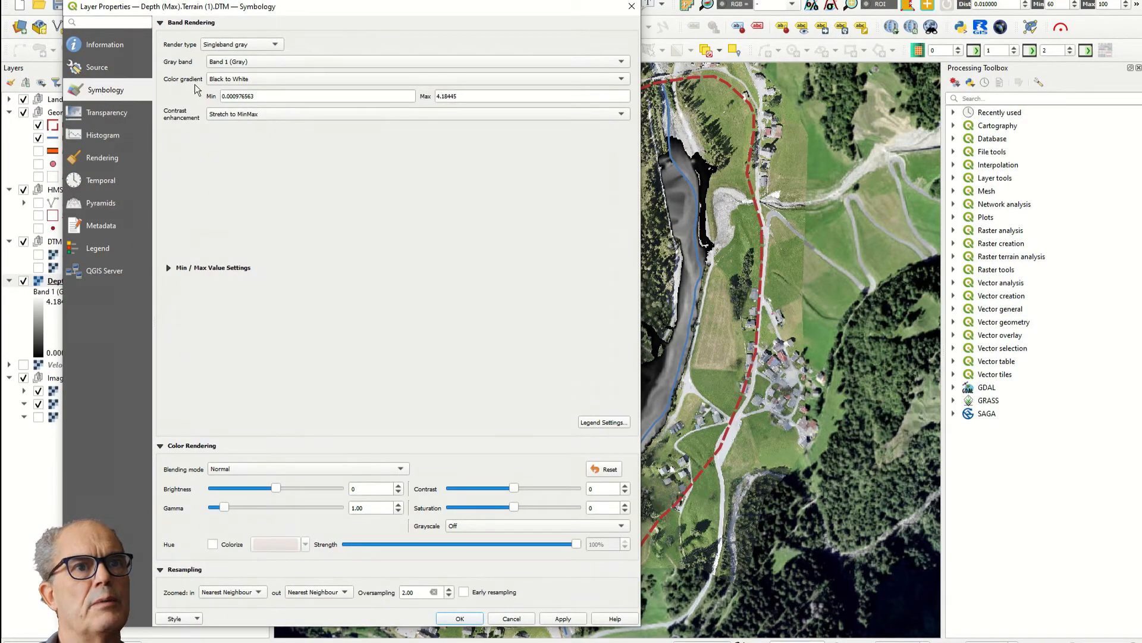
left_click(241, 45)
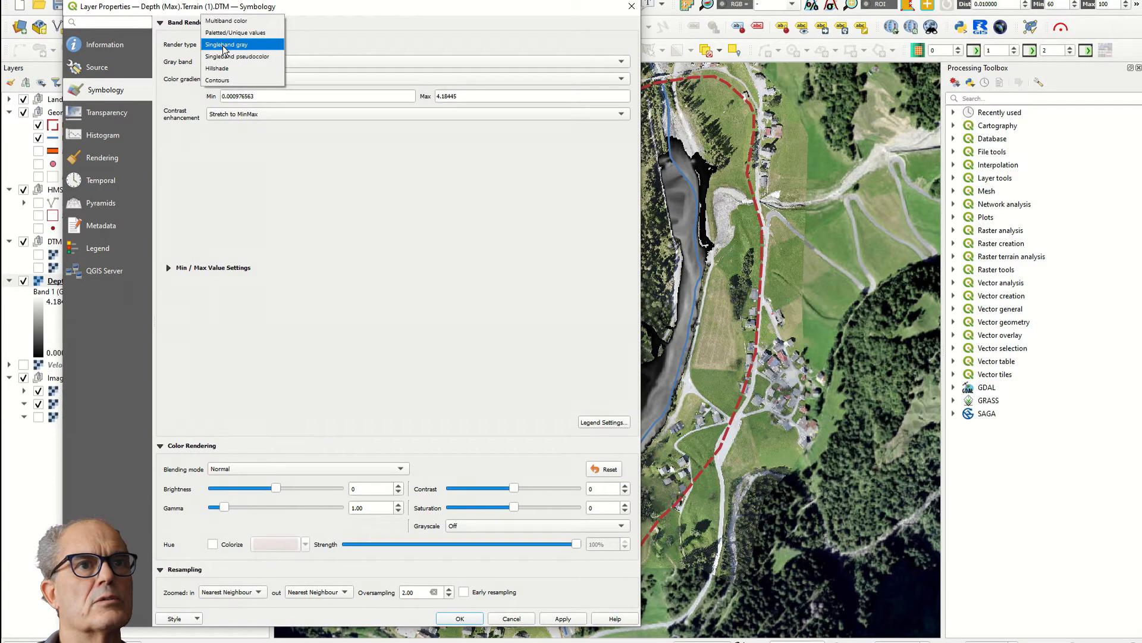
left_click(236, 56)
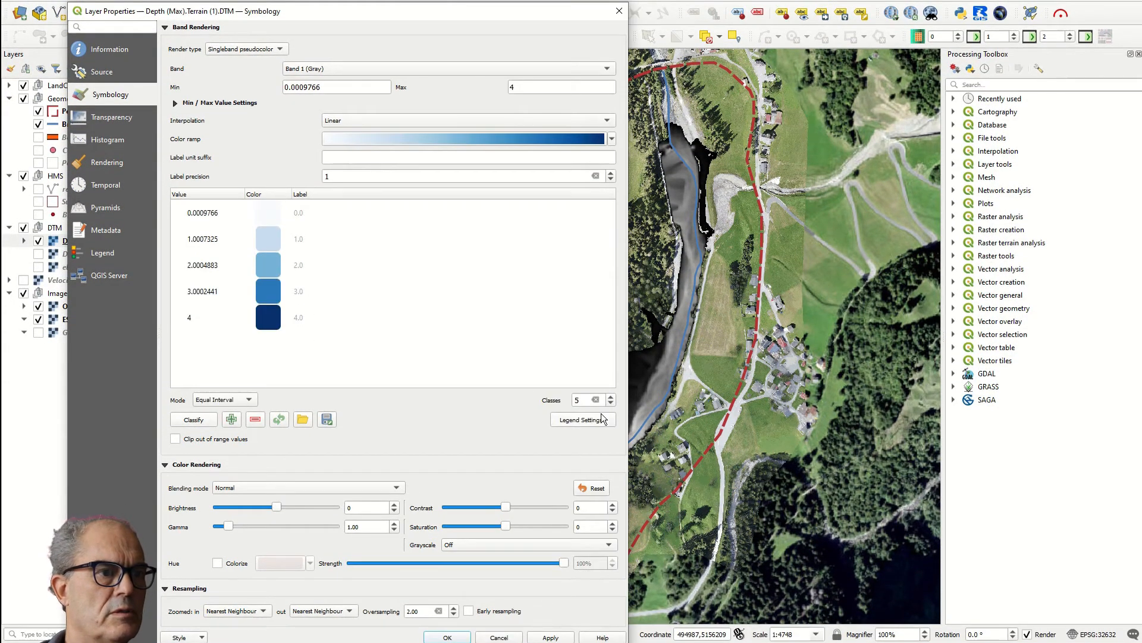
Adjust the depth layer's opacity and hide the velocity layer.
left_click(113, 118)
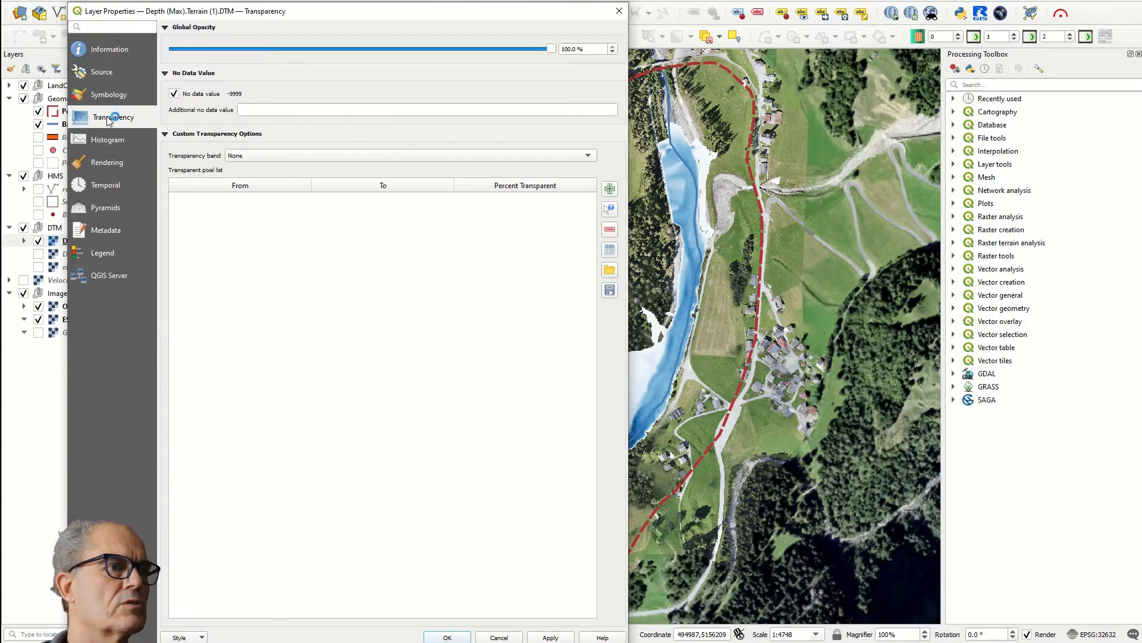
left_click_drag(554, 48, 484, 48)
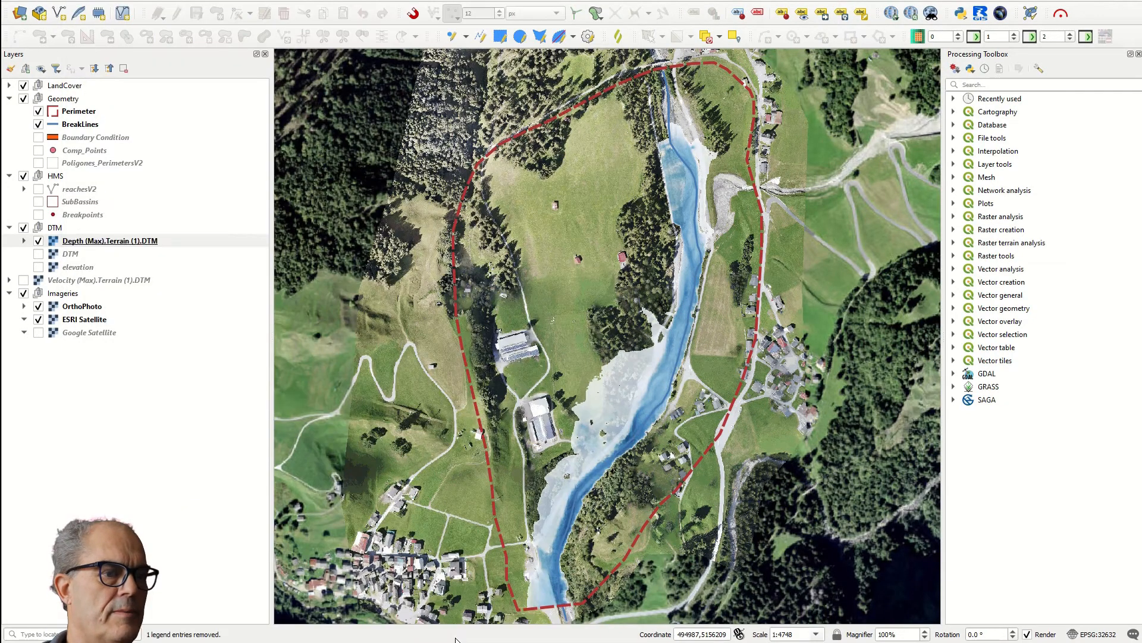
left_click(110, 240)
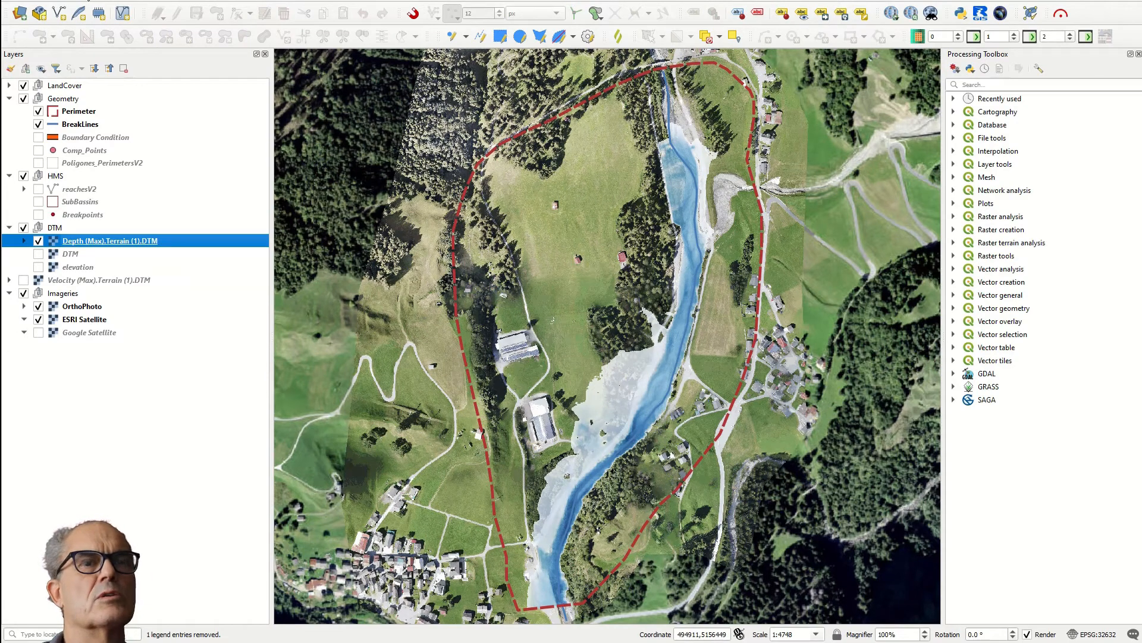
mouse_move(78, 13)
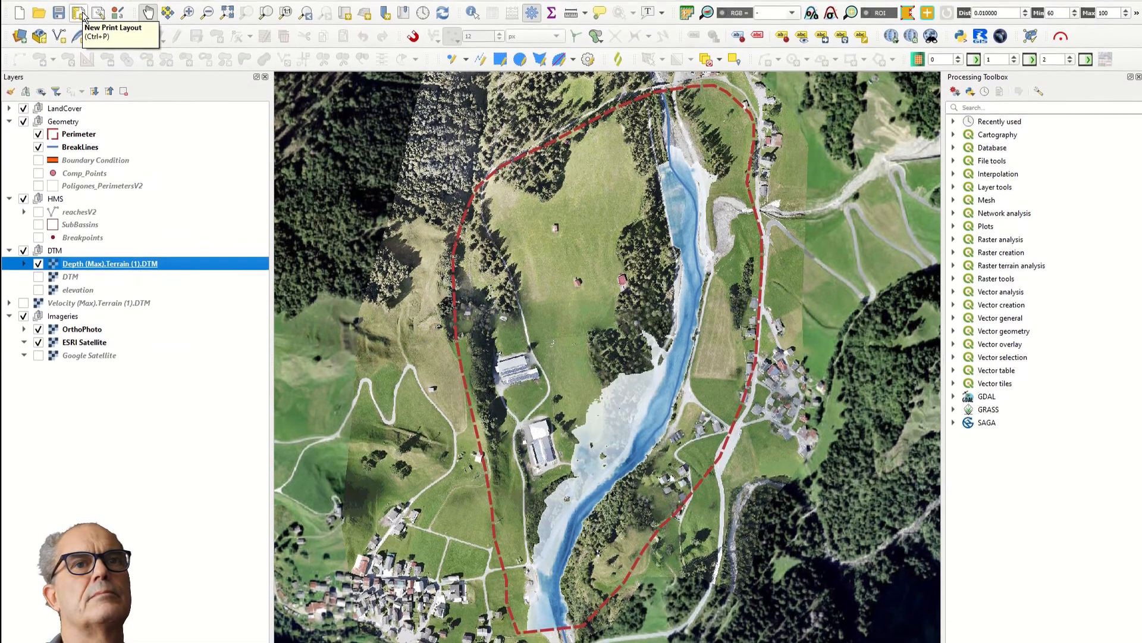
Label the depth layout legend 'Maximal flooding depth' with a 15 × 20 mm patch.
left_click(78, 13)
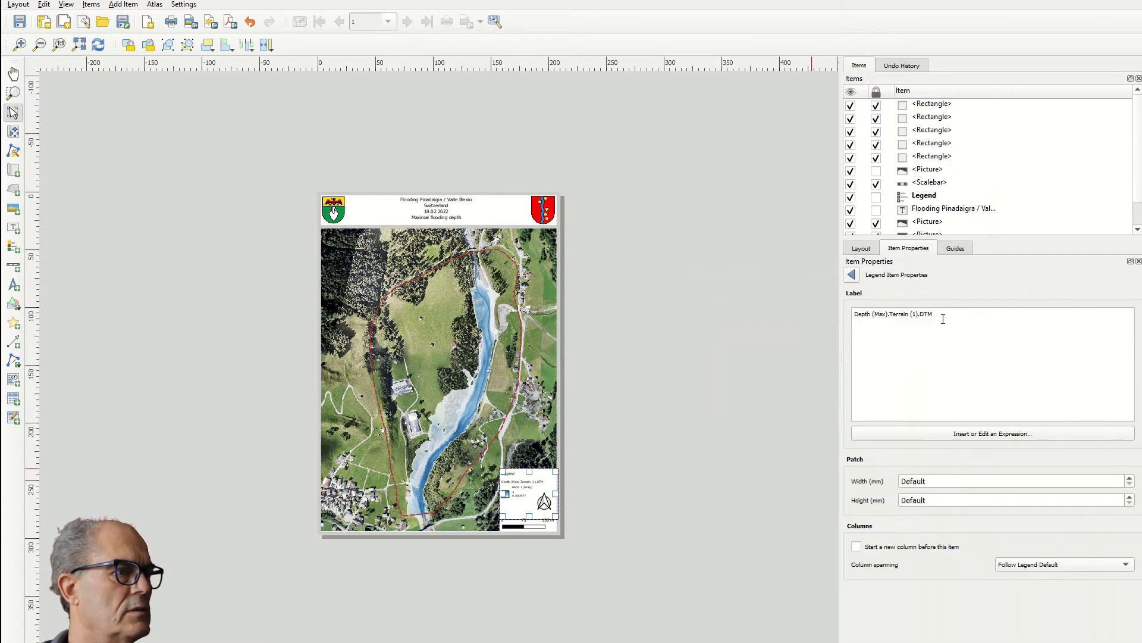
type("Maximal flooding depth")
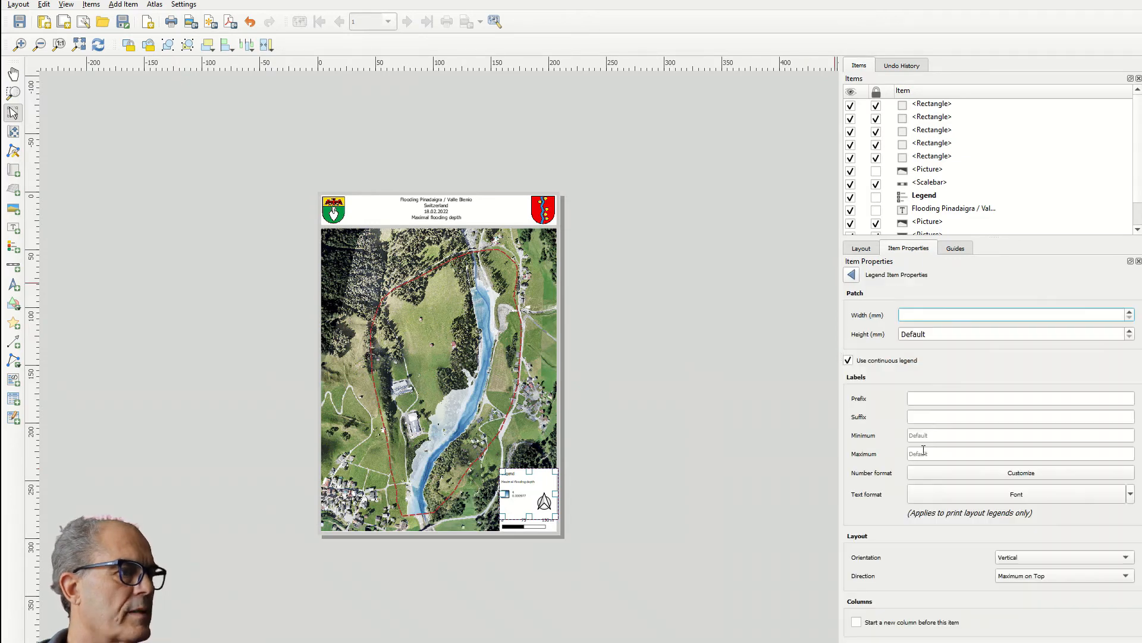
type("15.00")
left_click(1021, 416)
type("m")
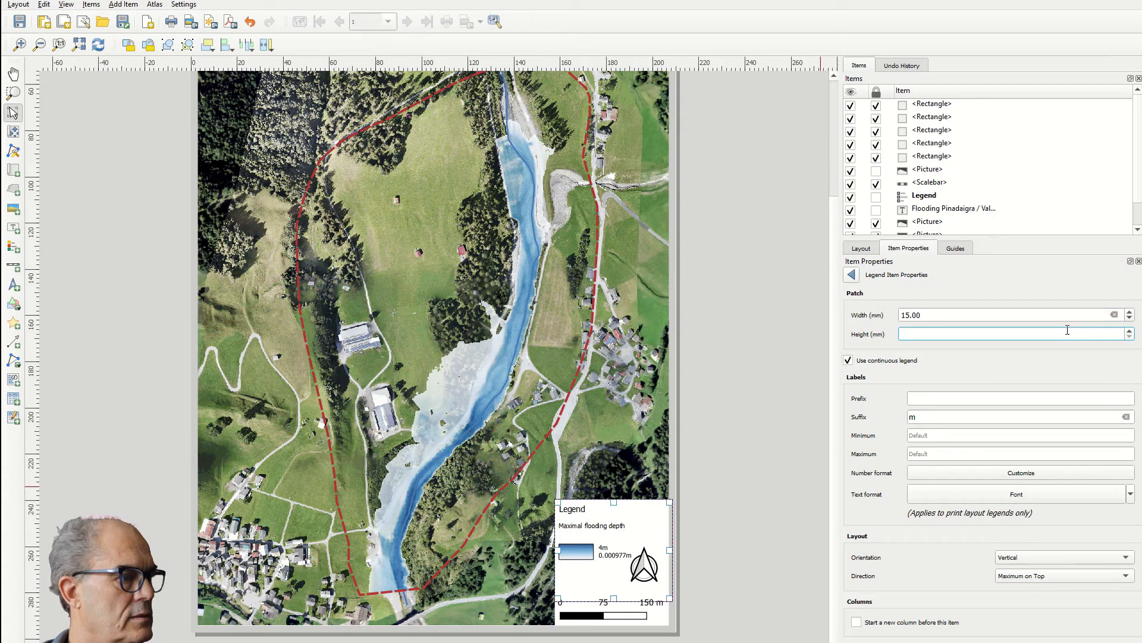
type("20.00")
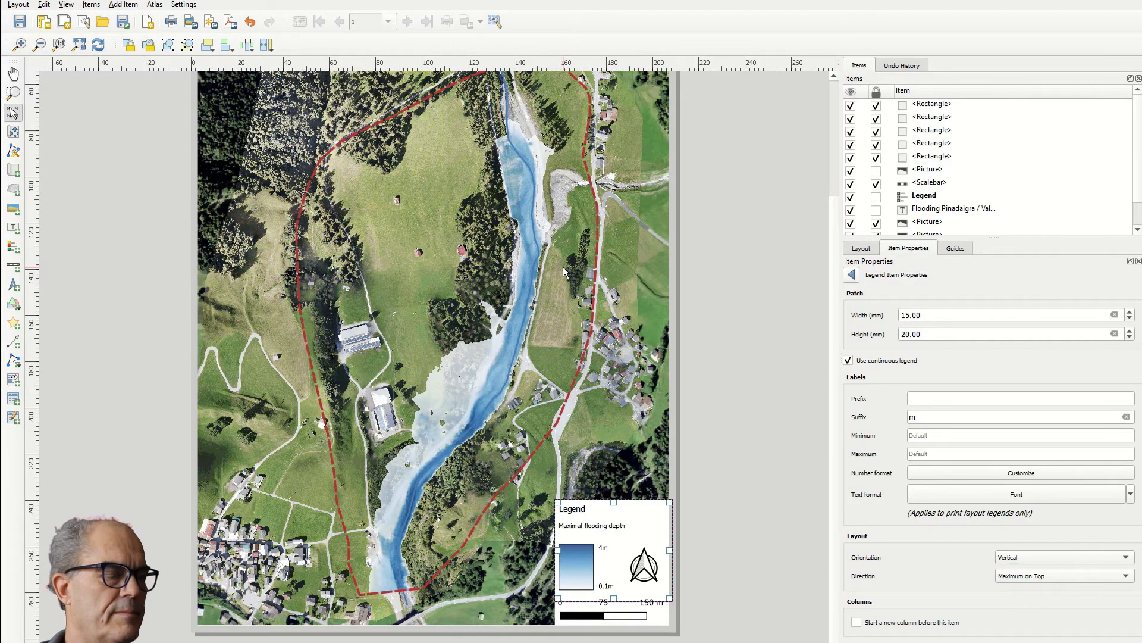
left_click(763, 385)
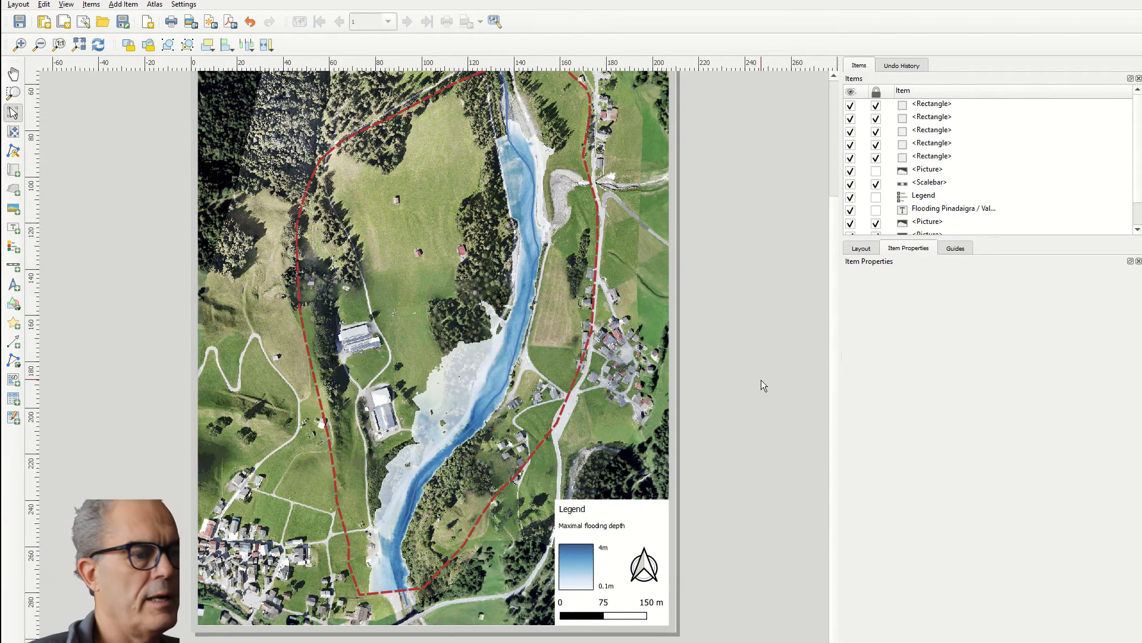